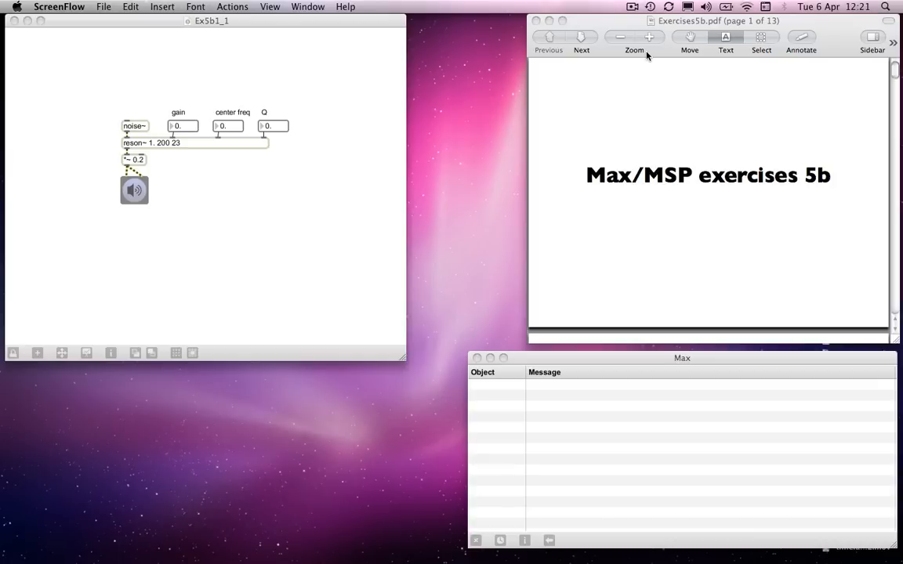
pyautogui.moveTo(248, 144)
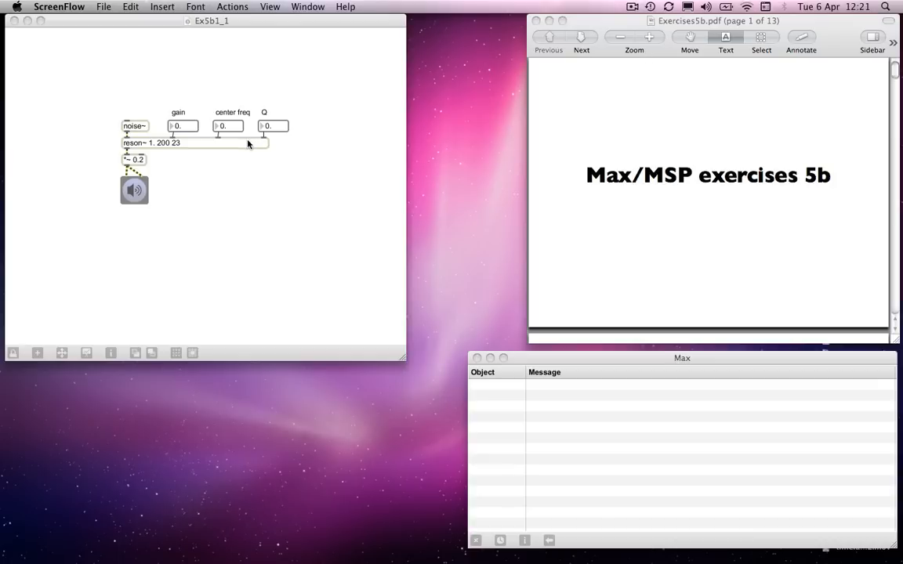
pyautogui.moveTo(254, 141)
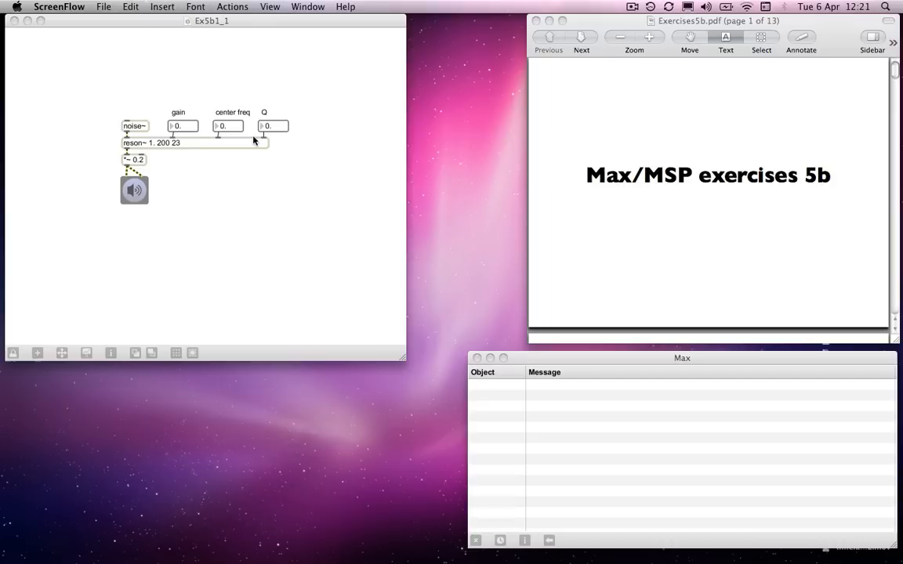
pyautogui.moveTo(250, 144)
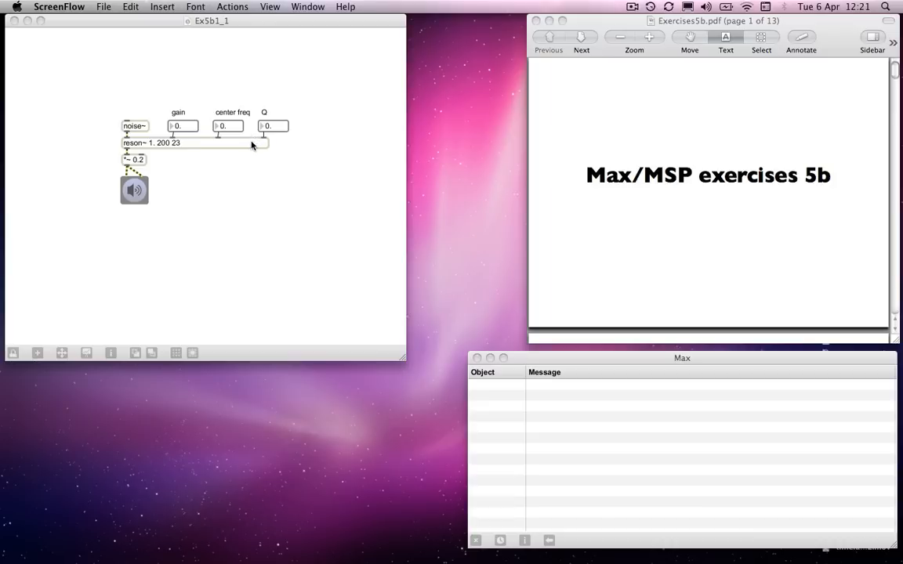
pyautogui.moveTo(223, 151)
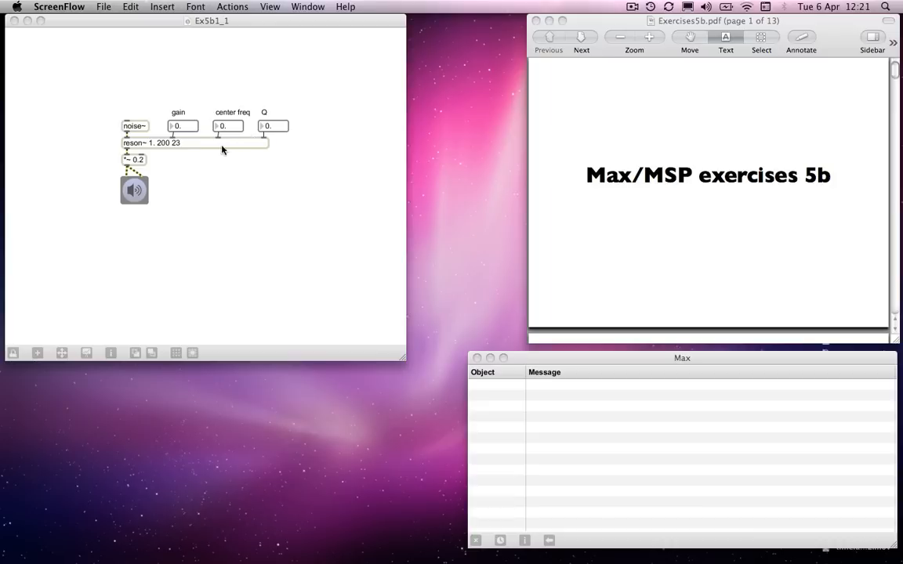
pyautogui.moveTo(153, 150)
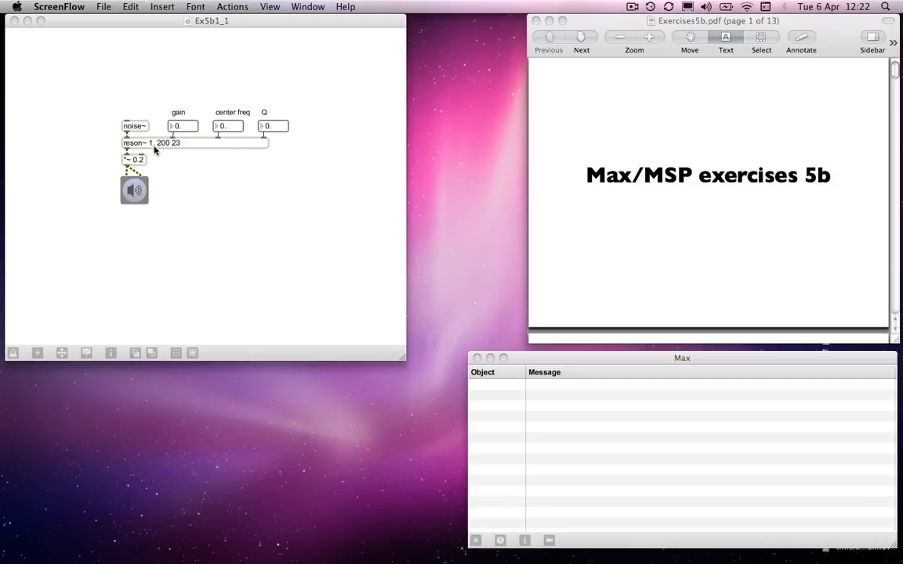
pyautogui.moveTo(182, 122)
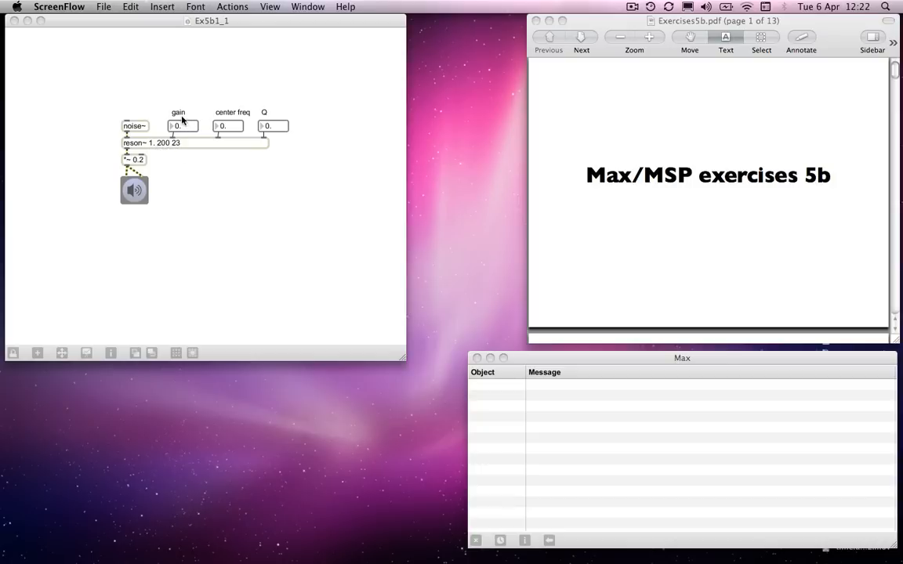
pyautogui.moveTo(274, 126)
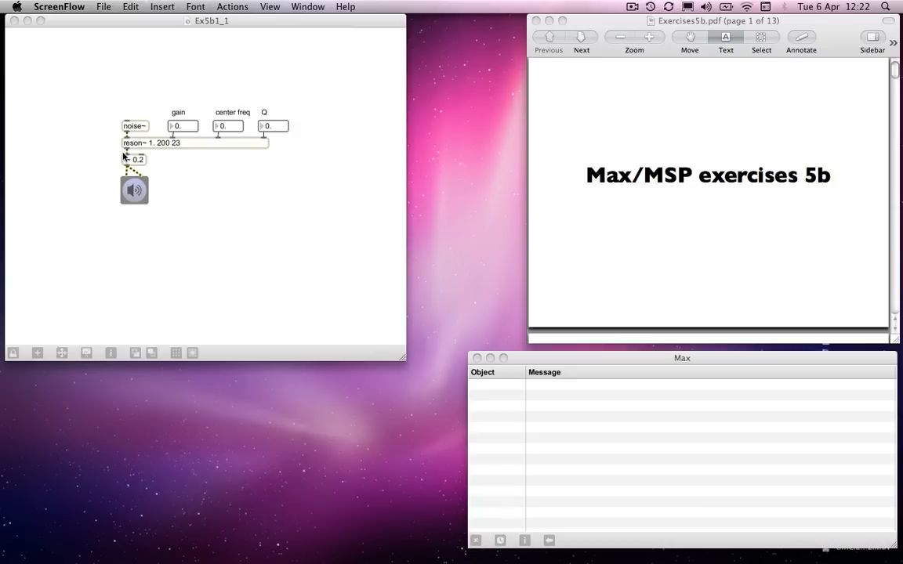
pyautogui.moveTo(167, 152)
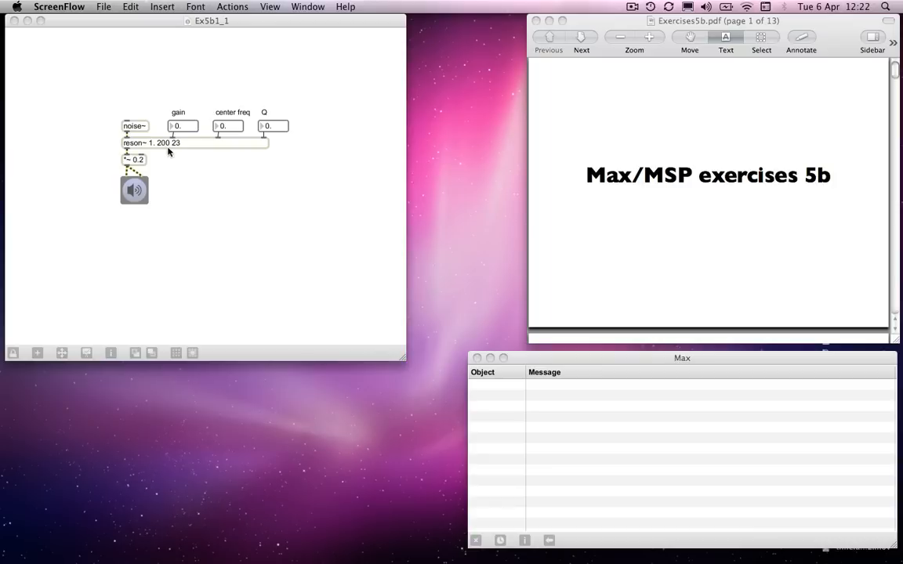
pyautogui.moveTo(163, 147)
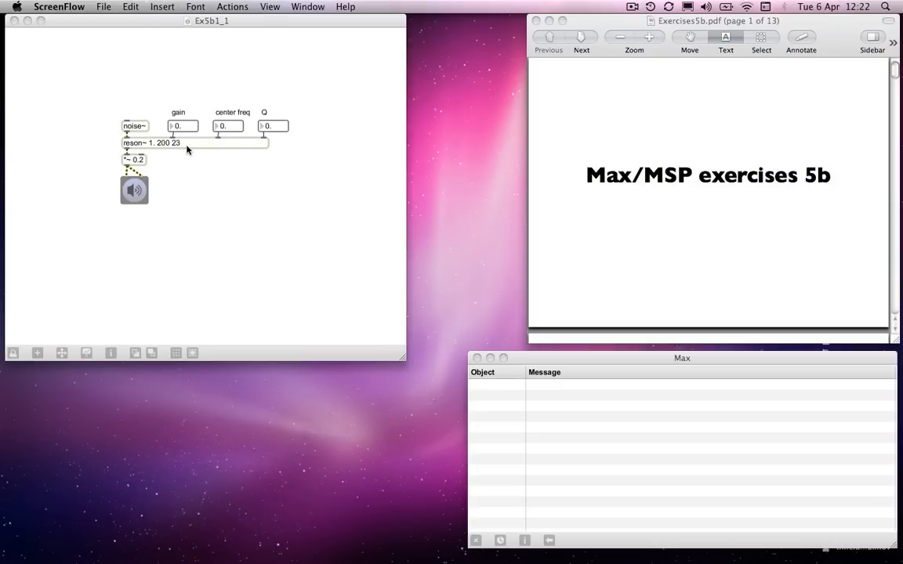
pyautogui.moveTo(200, 213)
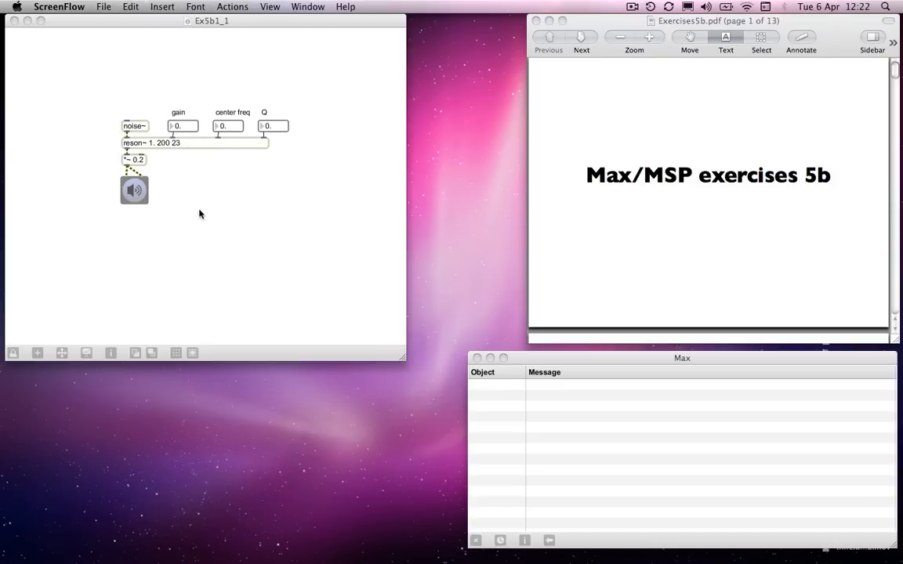
pyautogui.moveTo(194, 218)
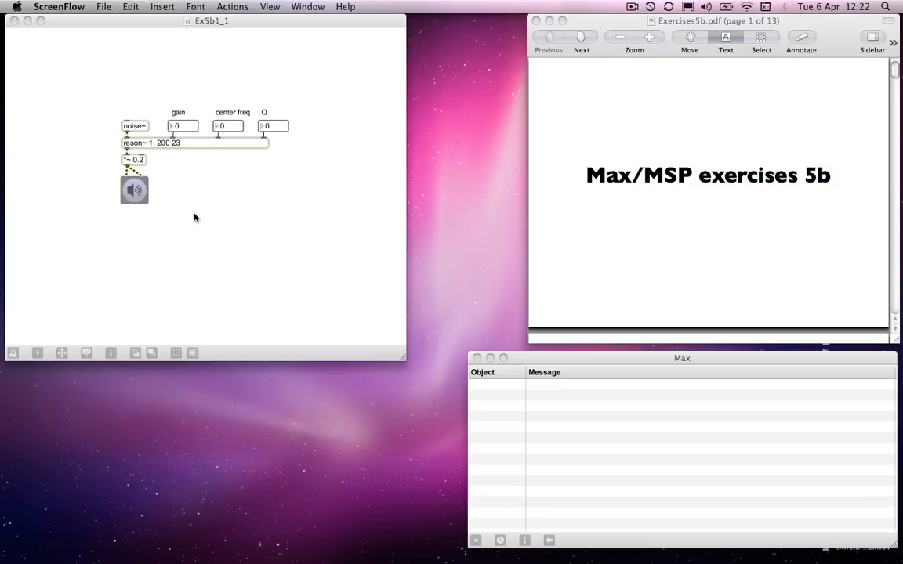
pyautogui.moveTo(267, 213)
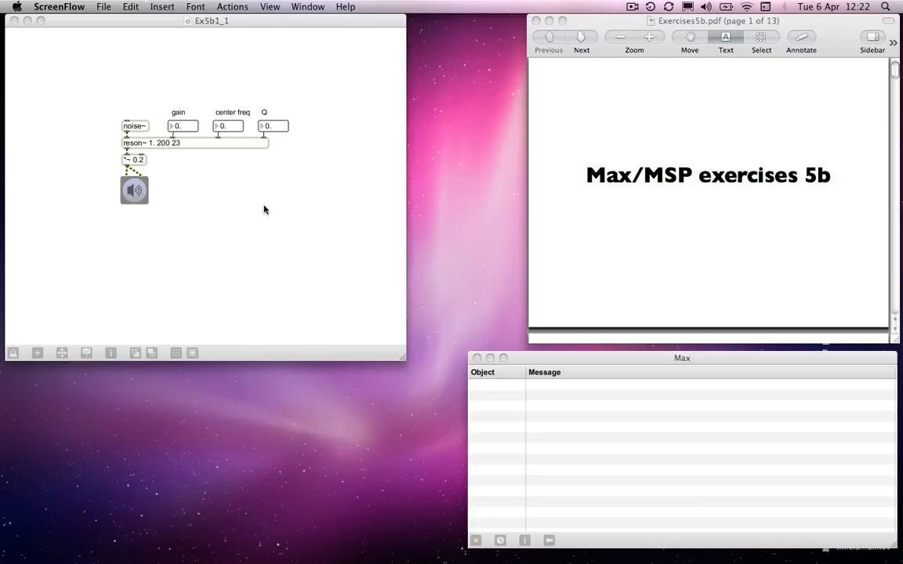
pyautogui.moveTo(210, 161)
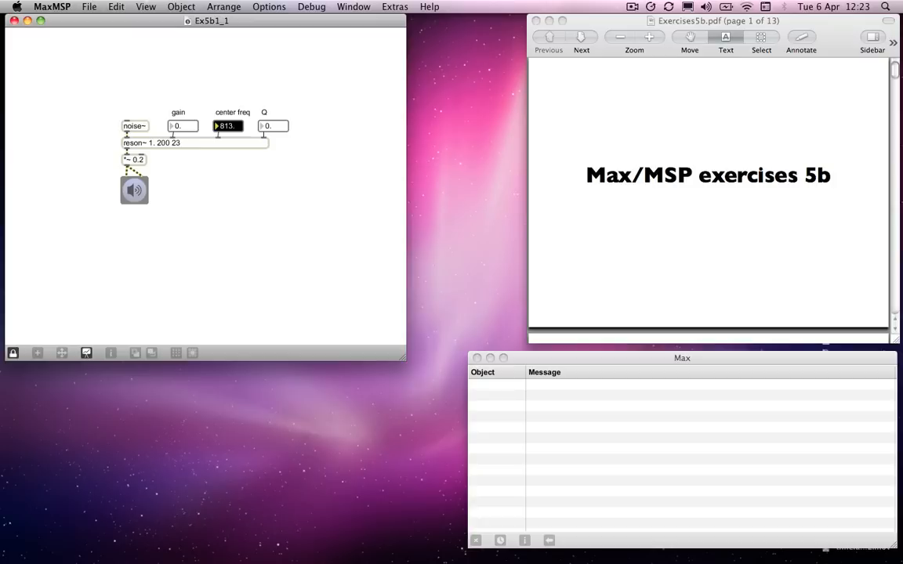
# Drag the centre freq number box up to 877 and the Q number box up to 163
pyautogui.moveTo(227, 126); pyautogui.dragTo(227, 118)
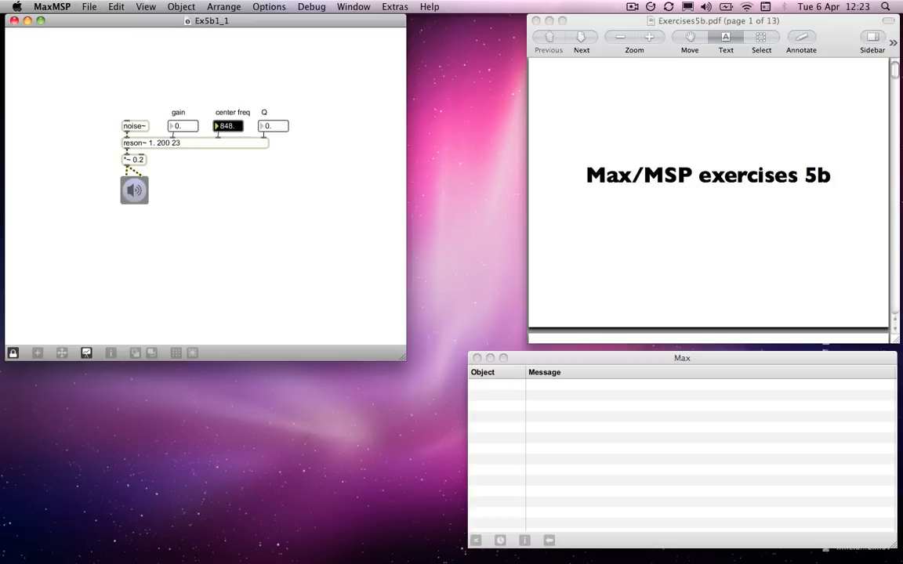
pyautogui.moveTo(227, 125); pyautogui.dragTo(227, 122)
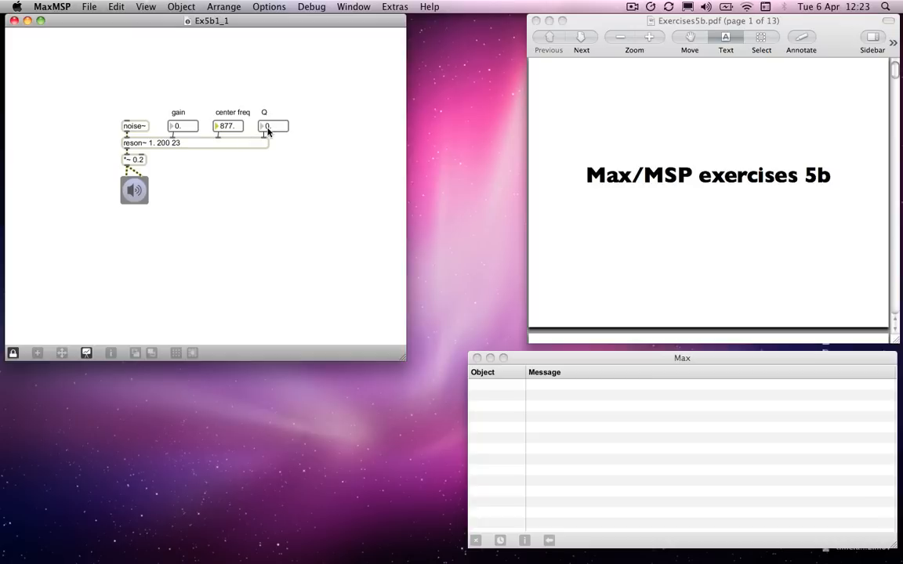
pyautogui.moveTo(266, 126); pyautogui.dragTo(267, 122)
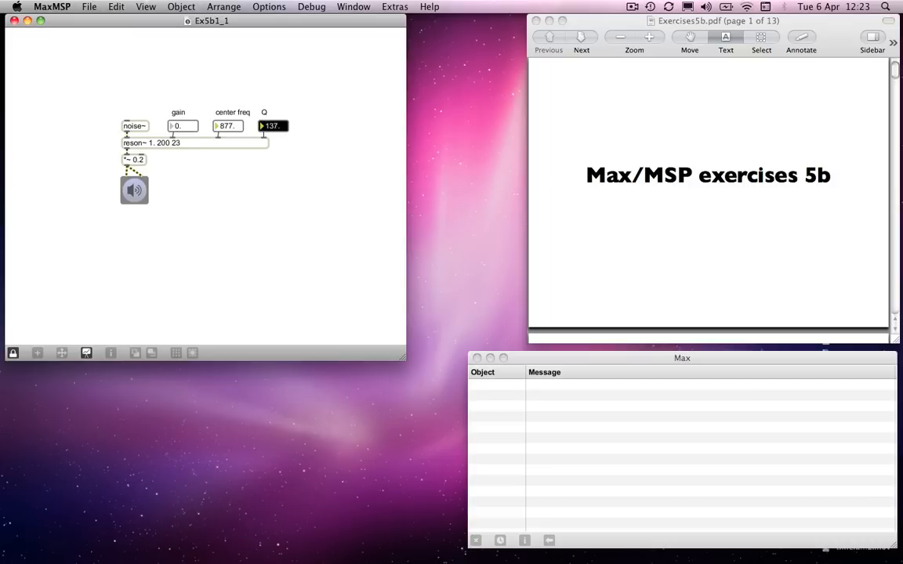
pyautogui.moveTo(273, 125); pyautogui.dragTo(273, 110)
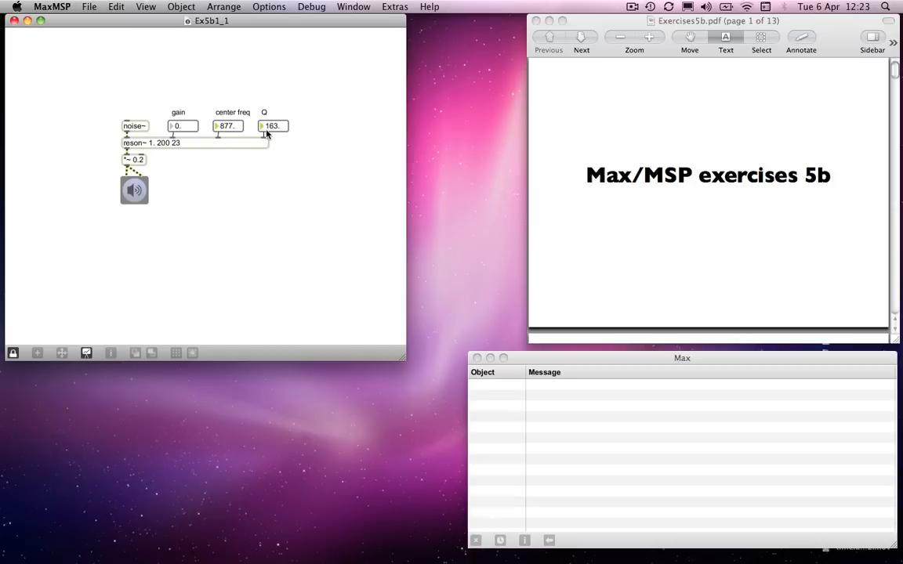
pyautogui.moveTo(273, 131)
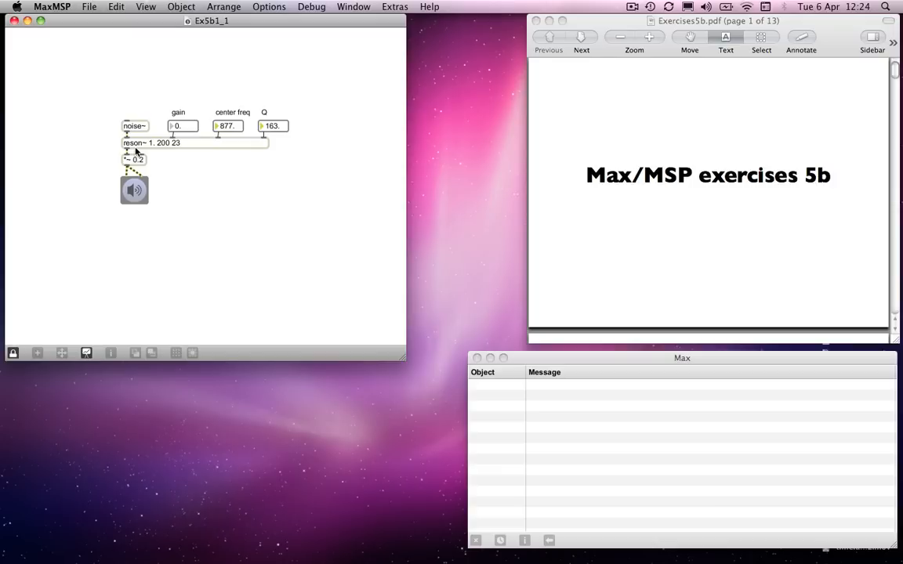
pyautogui.moveTo(138, 164)
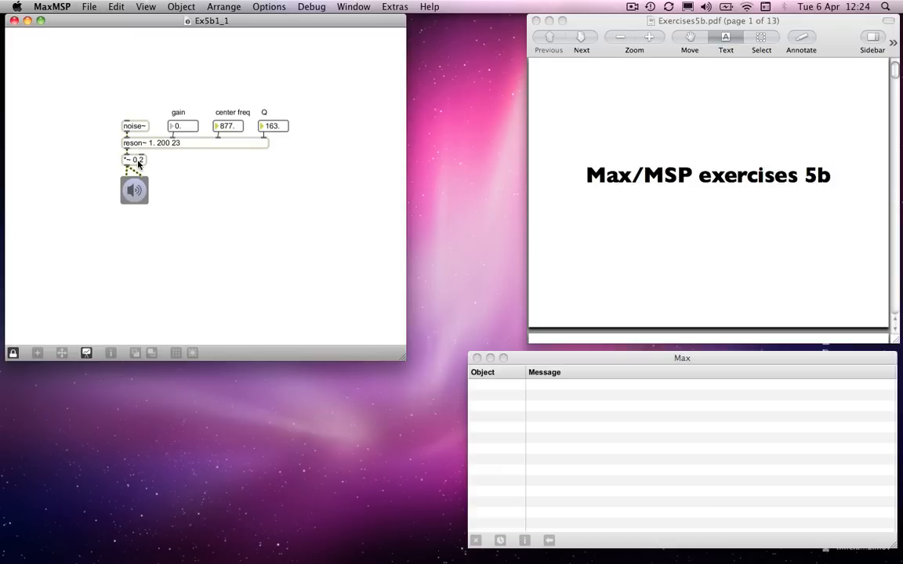
pyautogui.moveTo(227, 101)
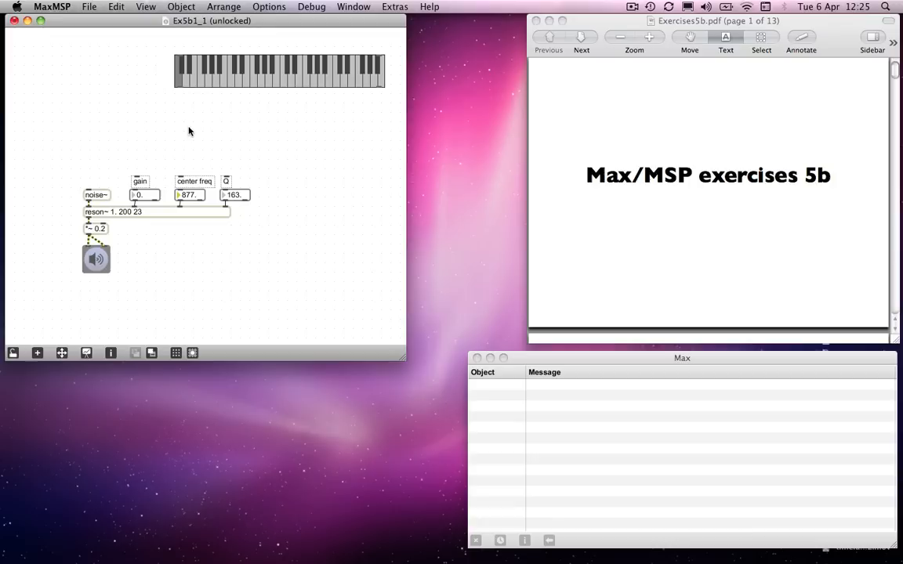
# Wire the kslider's note output through mtof to centre freq and its velocity through / 127. to gain
pyautogui.write('mtof')
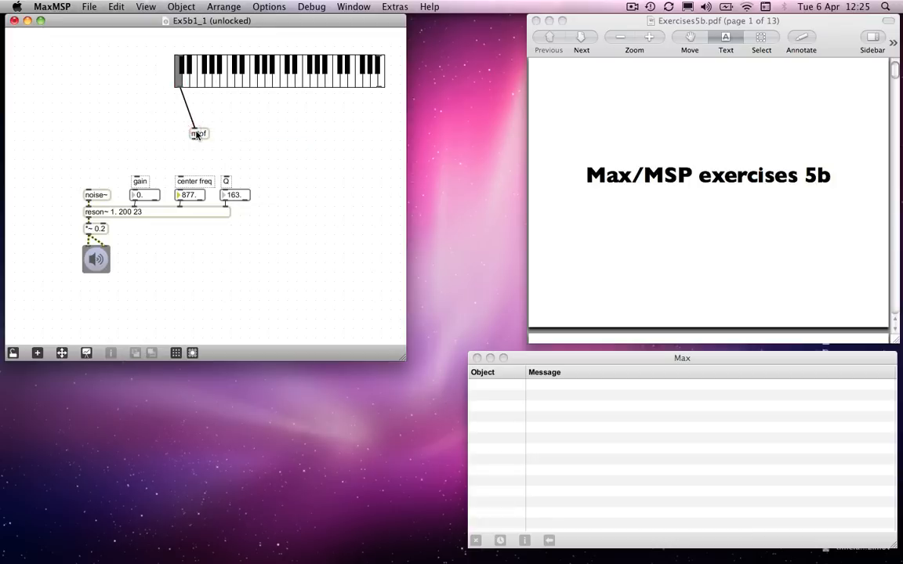
pyautogui.moveTo(198, 133); pyautogui.dragTo(185, 103)
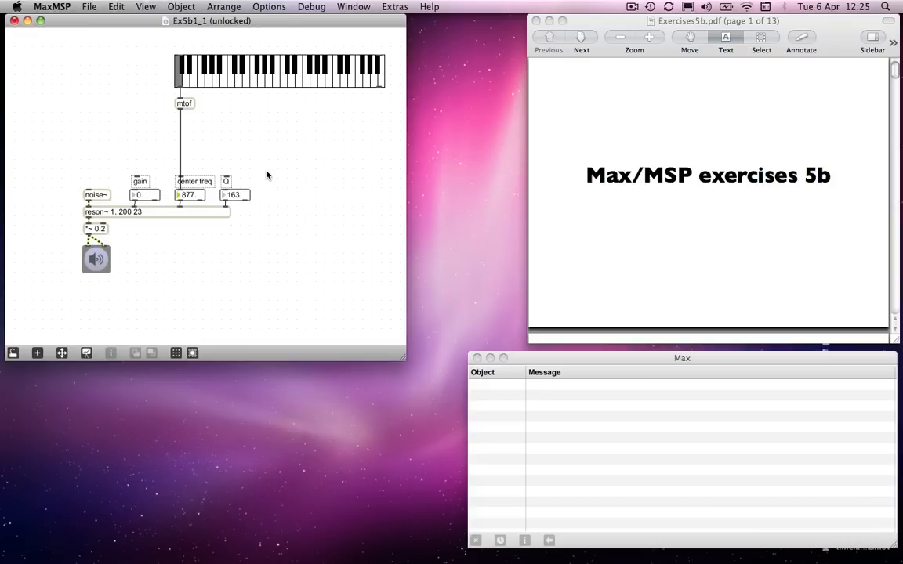
pyautogui.moveTo(379, 92)
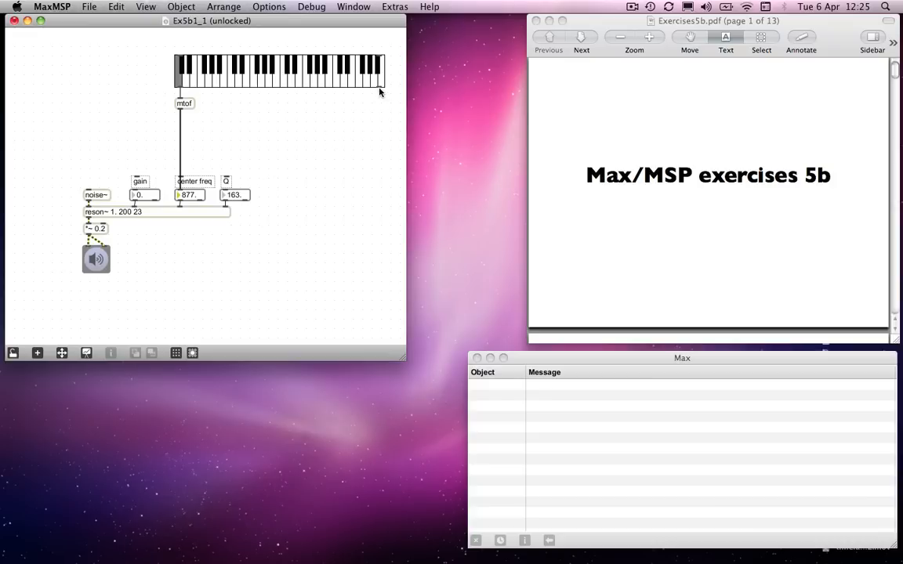
pyautogui.moveTo(138, 186)
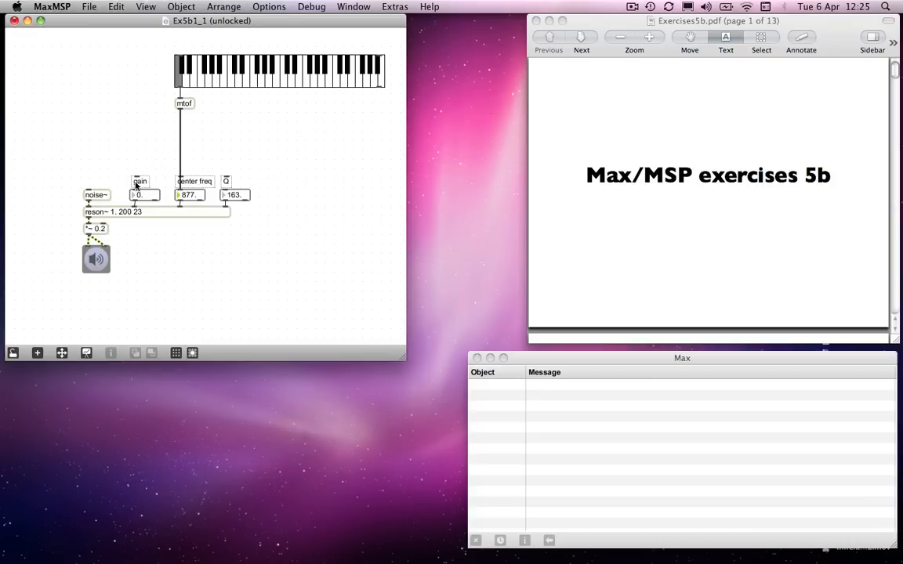
pyautogui.moveTo(294, 147)
pyautogui.write('/ 127.')
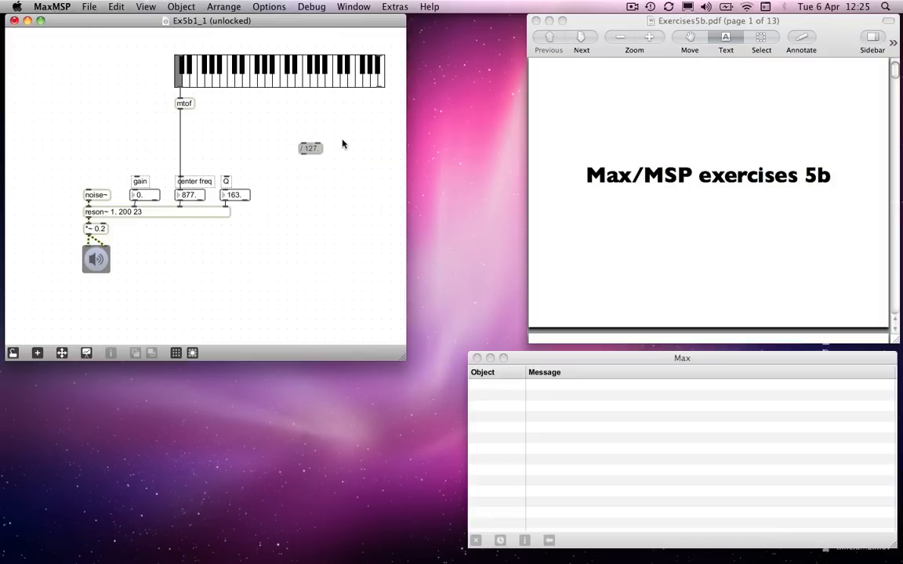
pyautogui.moveTo(311, 148); pyautogui.dragTo(384, 97)
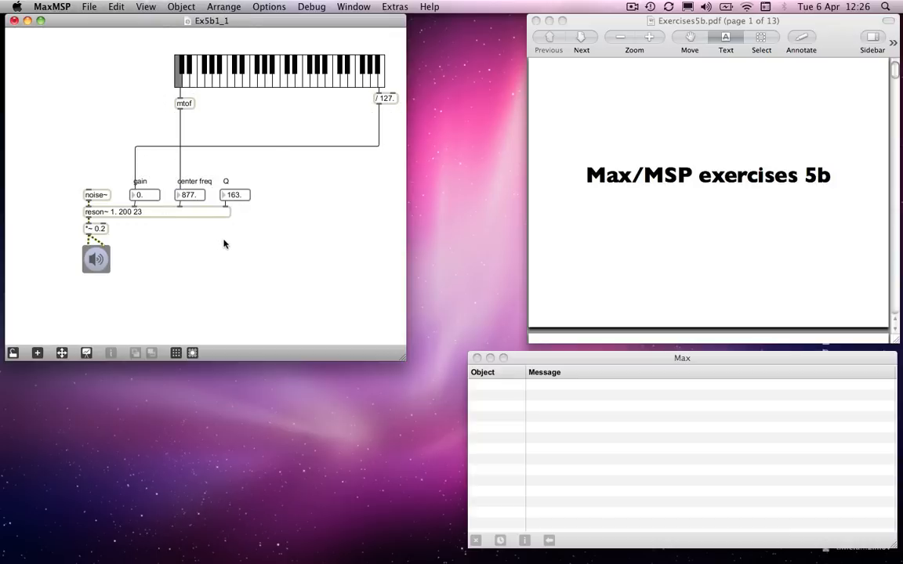
# Play several kslider notes so centre frequency reads 523.3 and gain about 0.94
pyautogui.click(282, 75)
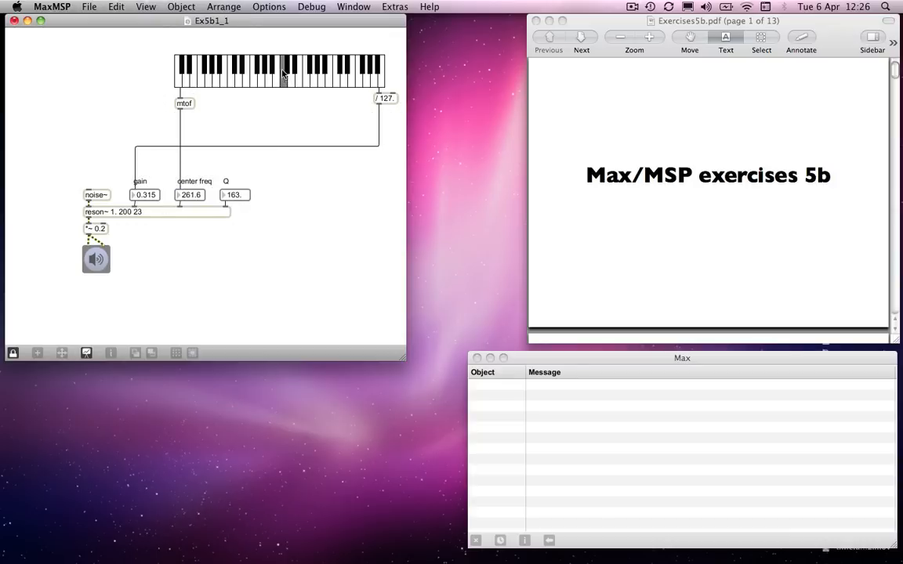
pyautogui.click(282, 71)
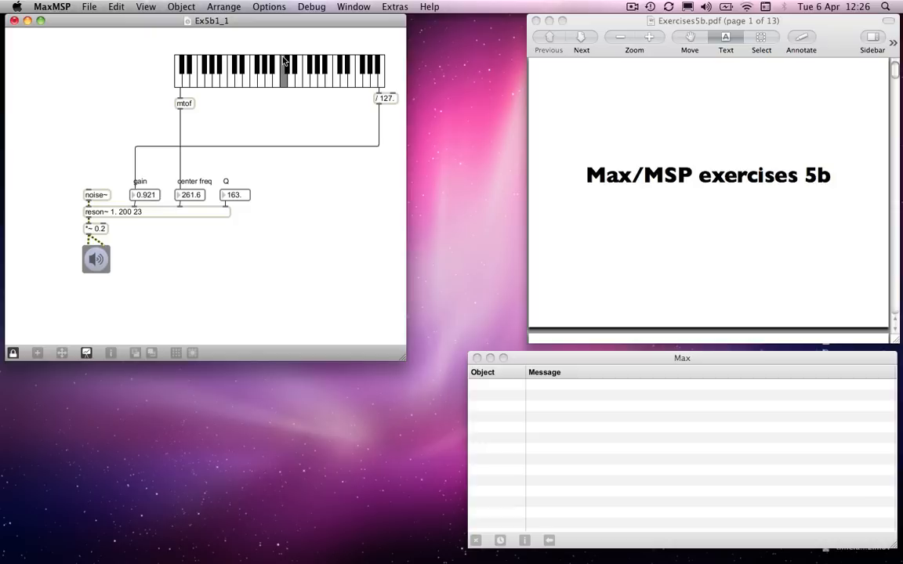
pyautogui.moveTo(284, 65)
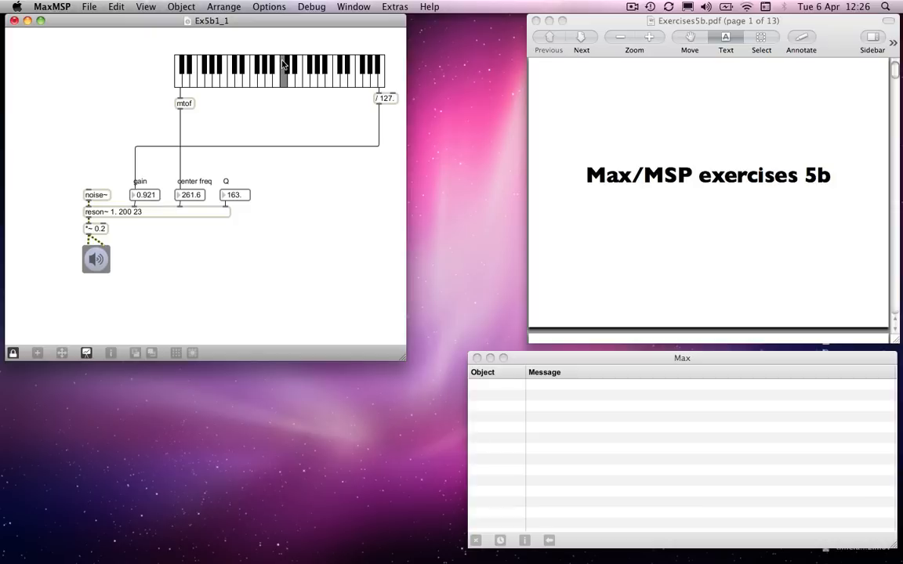
pyautogui.click(332, 79)
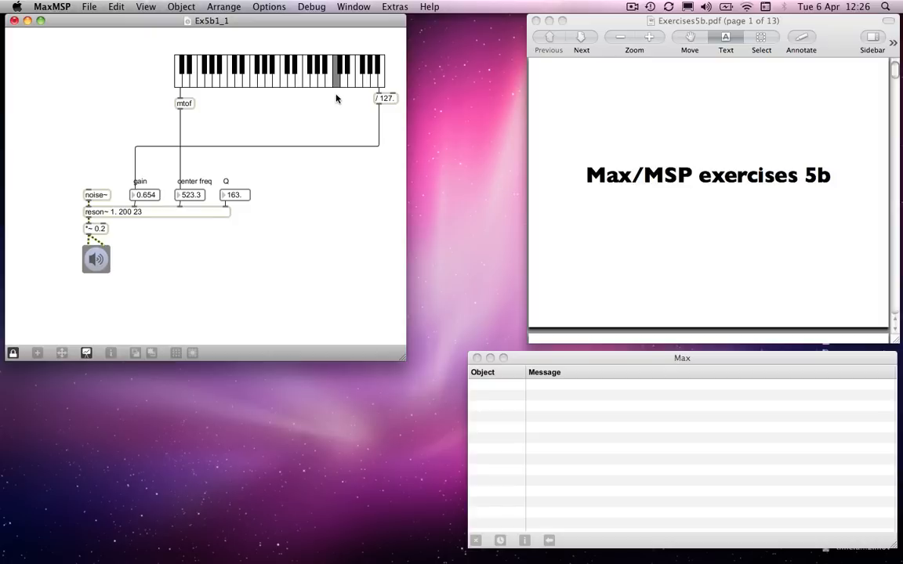
pyautogui.moveTo(340, 79)
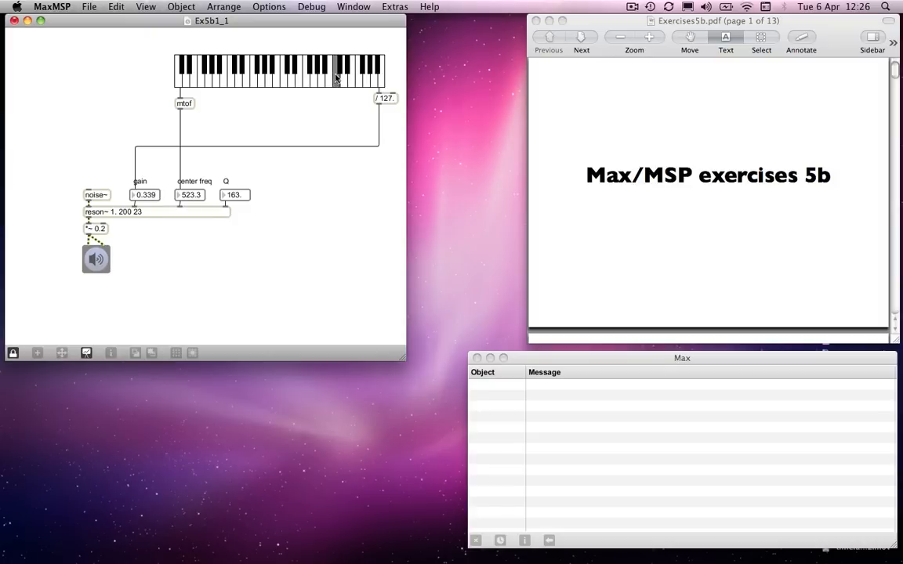
pyautogui.click(335, 66)
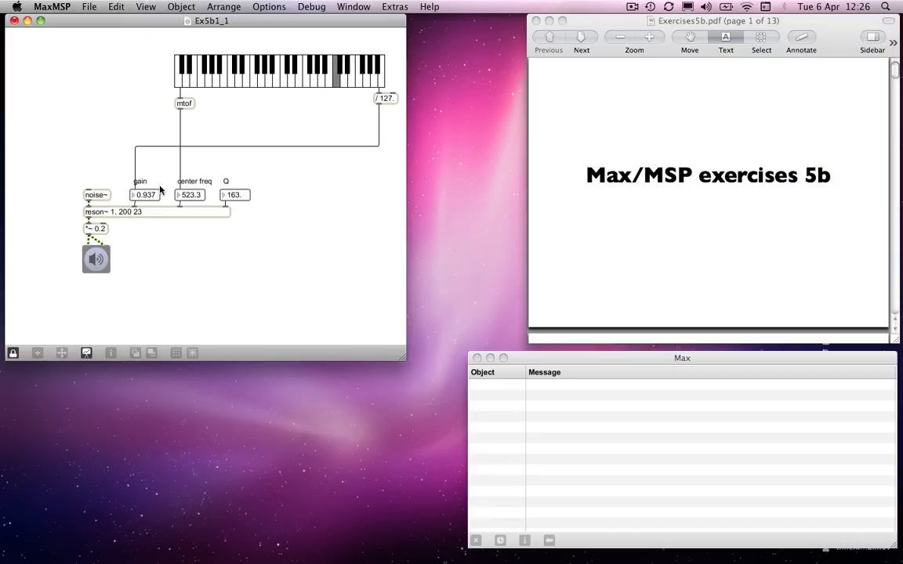
pyautogui.moveTo(107, 207)
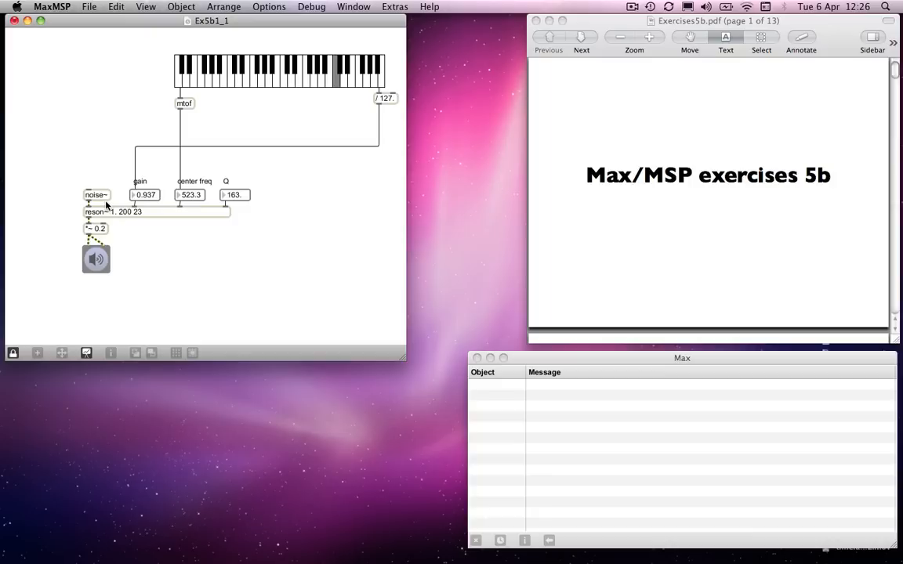
pyautogui.moveTo(108, 217)
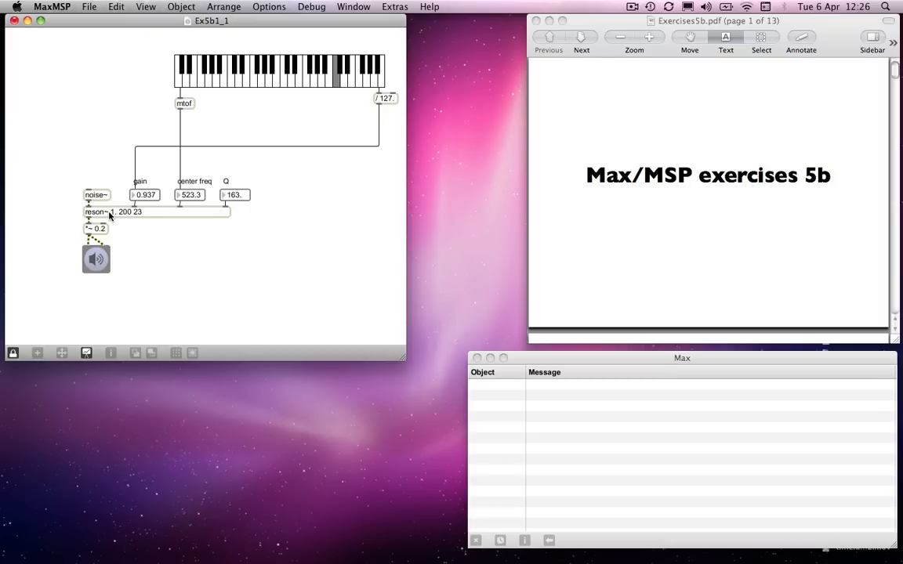
pyautogui.moveTo(108, 223)
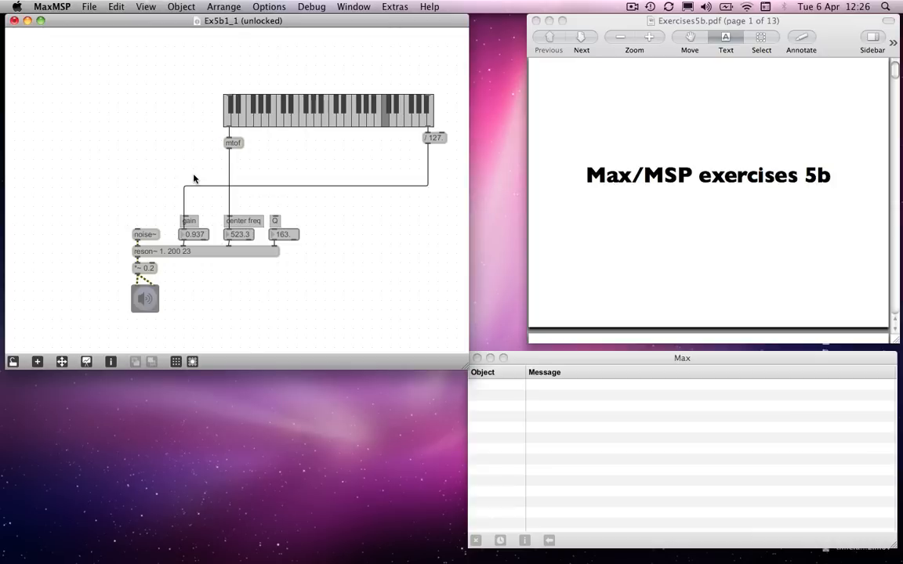
pyautogui.moveTo(136, 203)
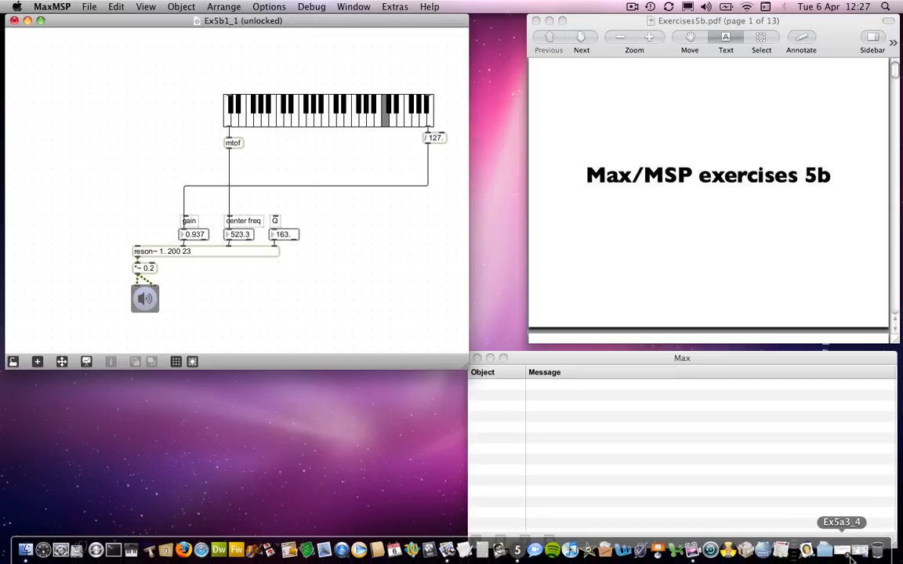
# Open the earlier oscillator patch Ex5a3_4 from the Dock
pyautogui.click(840, 522)
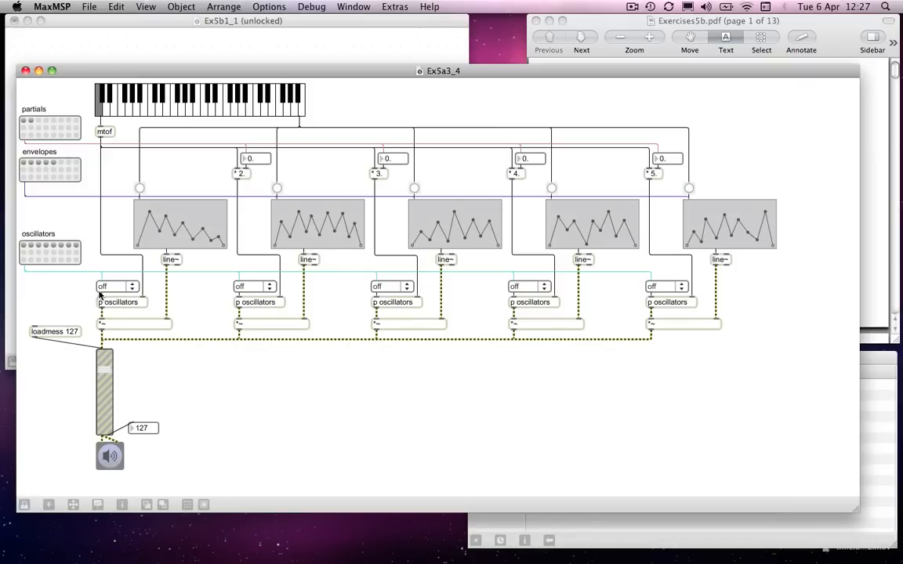
pyautogui.moveTo(88, 288)
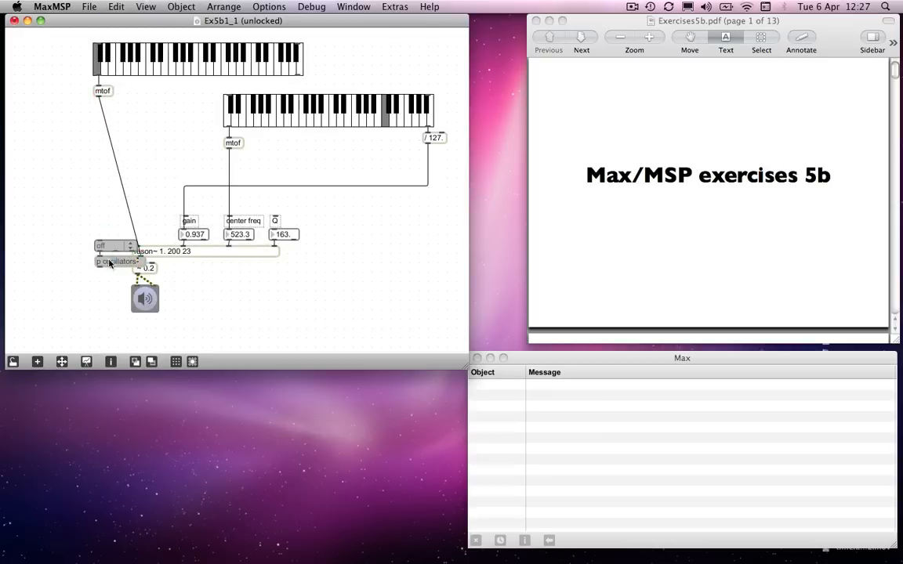
# Position the umenu and p oscillators beside the keyboard, inspect the subpatch, and list its waveforms
pyautogui.moveTo(116, 256); pyautogui.dragTo(78, 126)
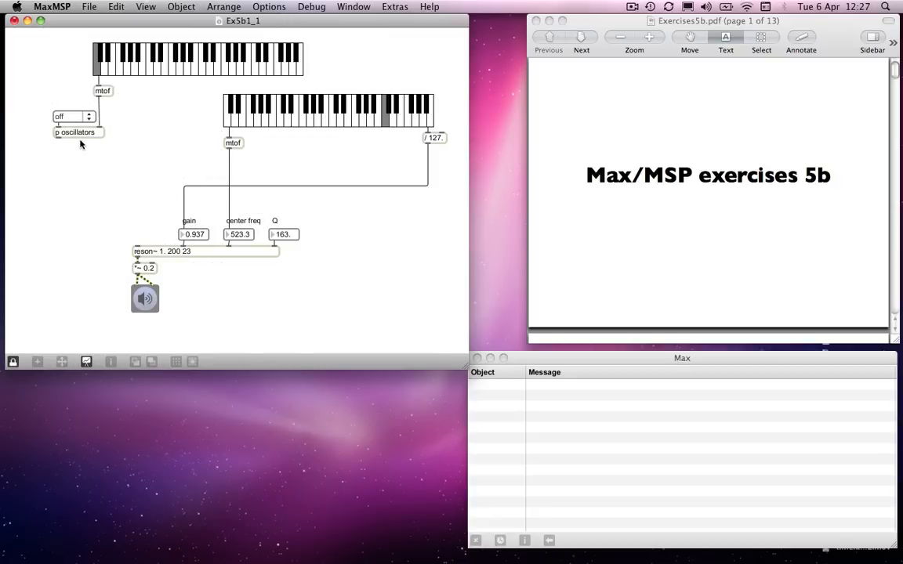
pyautogui.doubleClick(79, 131)
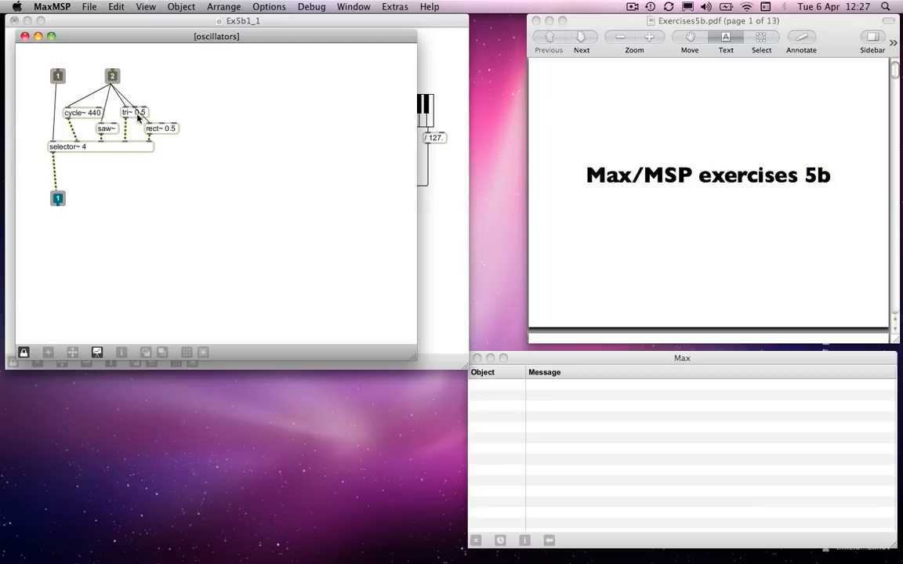
pyautogui.moveTo(149, 129)
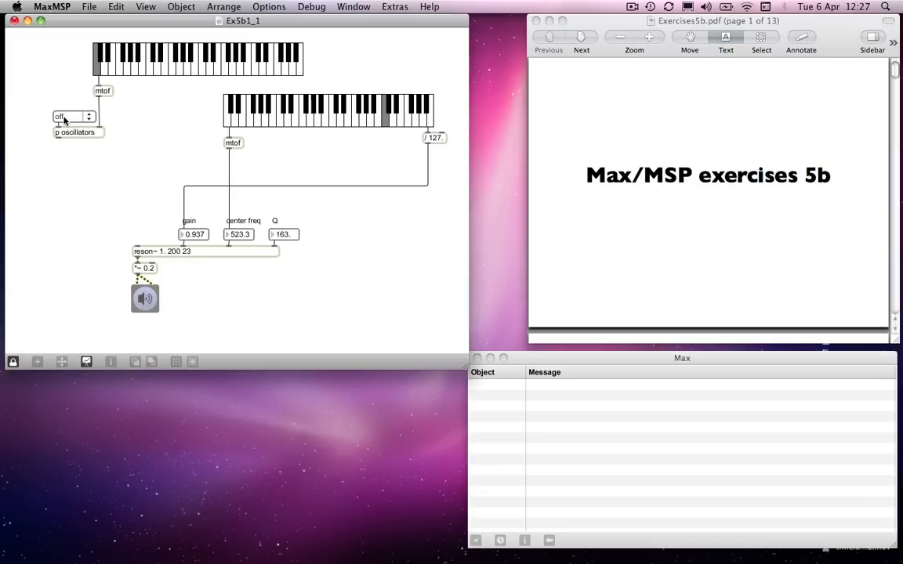
pyautogui.click(75, 116)
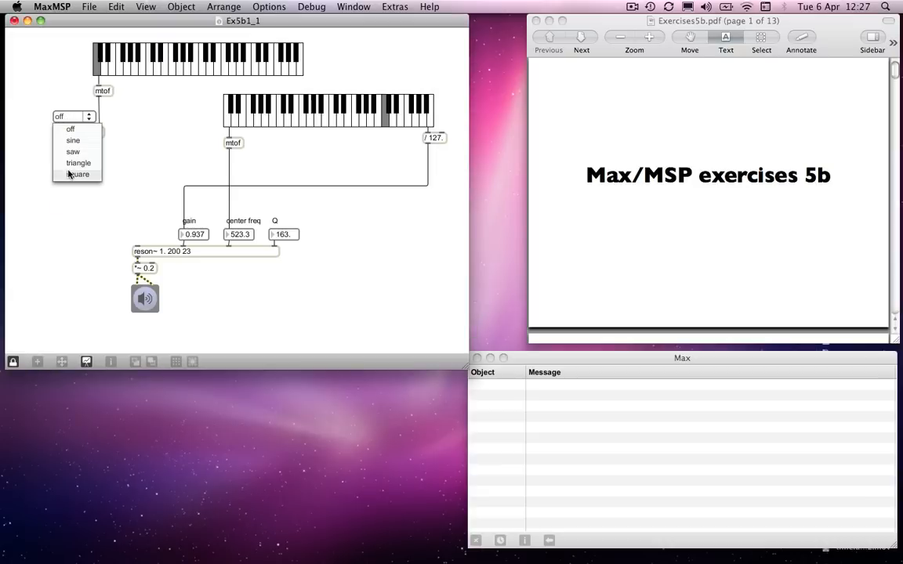
pyautogui.moveTo(78, 163)
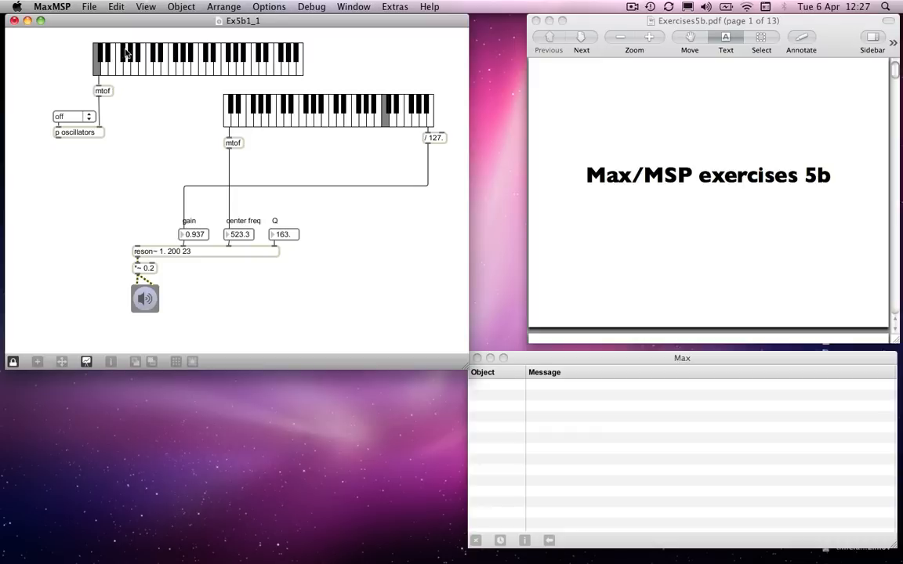
pyautogui.moveTo(106, 94)
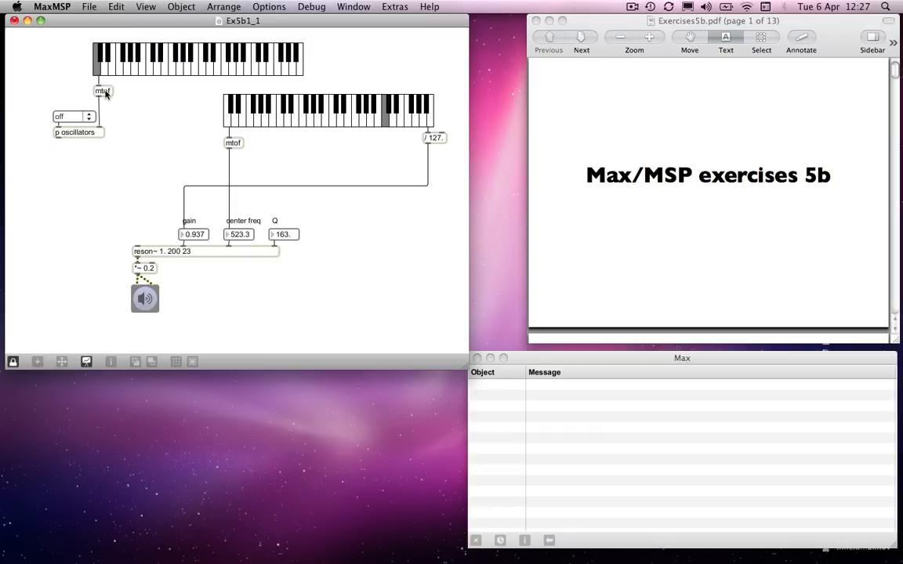
pyautogui.moveTo(31, 223)
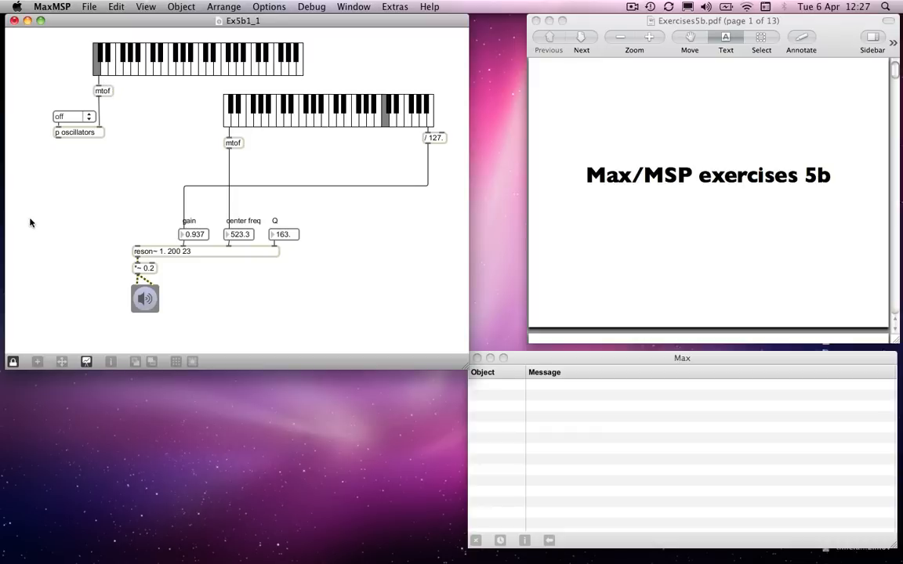
pyautogui.moveTo(63, 162)
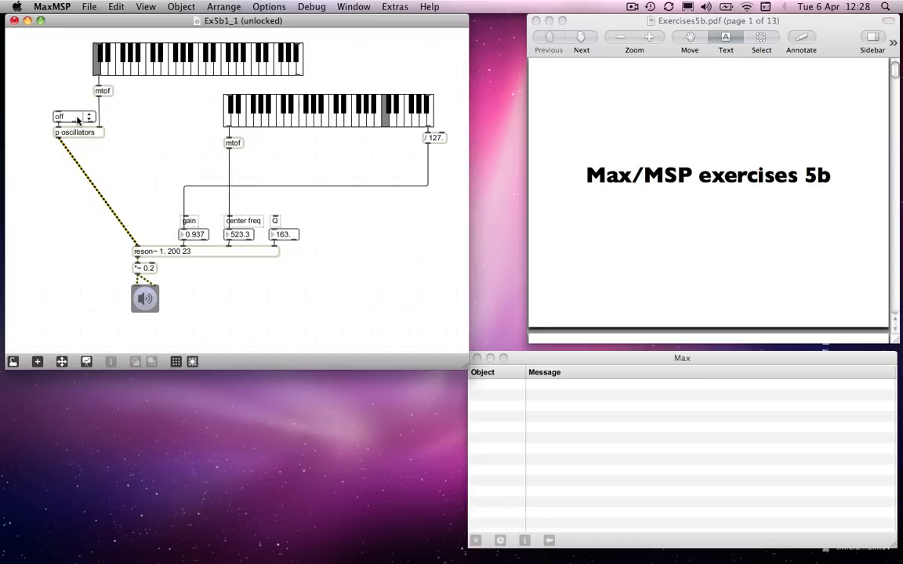
pyautogui.moveTo(239, 108)
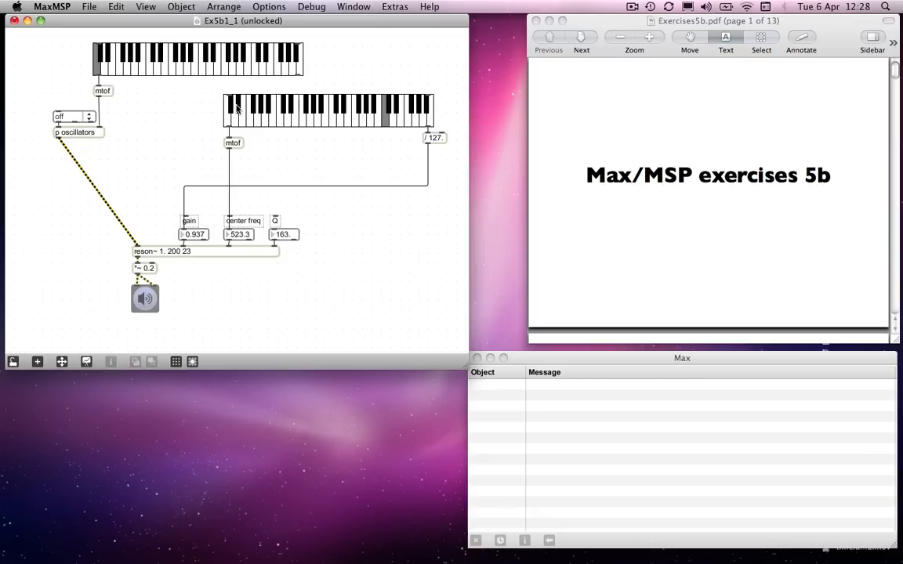
pyautogui.moveTo(147, 117)
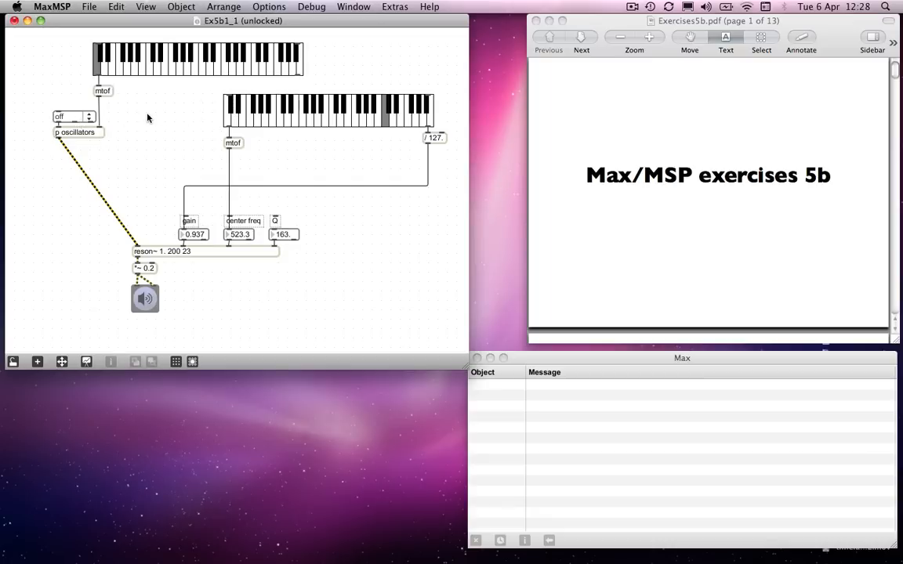
# Choose the square waveform in the umenu and play a note on the oscillator keyboard
pyautogui.click(88, 116)
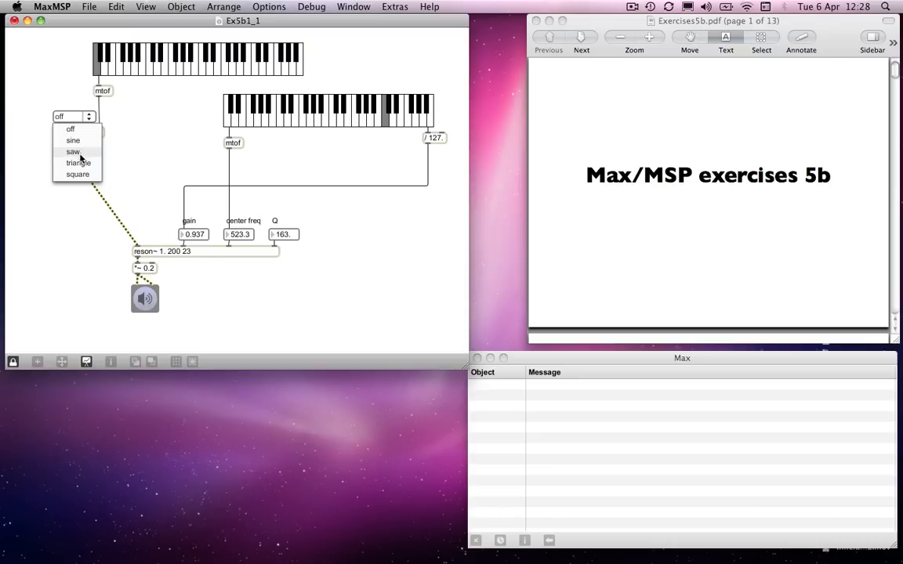
pyautogui.click(77, 174)
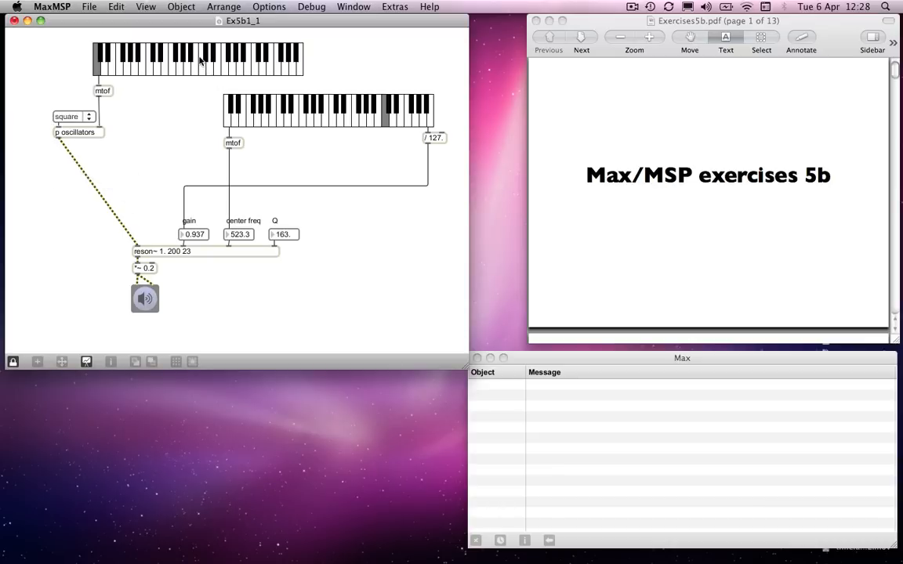
pyautogui.click(202, 63)
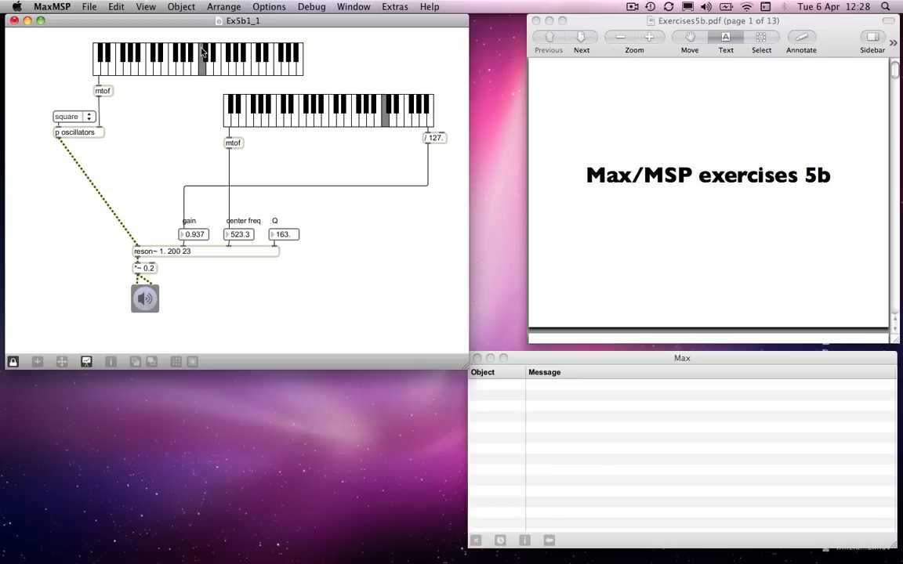
pyautogui.moveTo(188, 140)
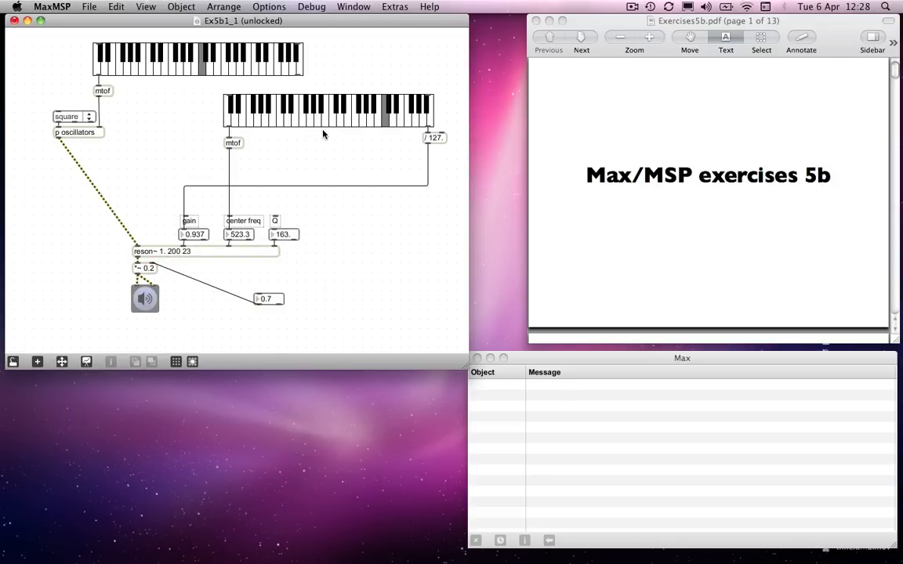
pyautogui.moveTo(202, 149)
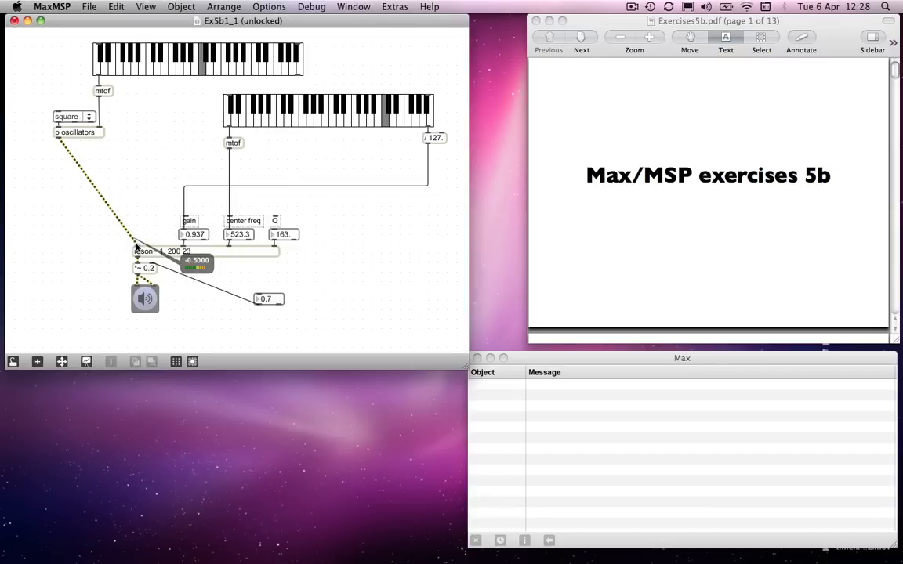
pyautogui.moveTo(339, 119)
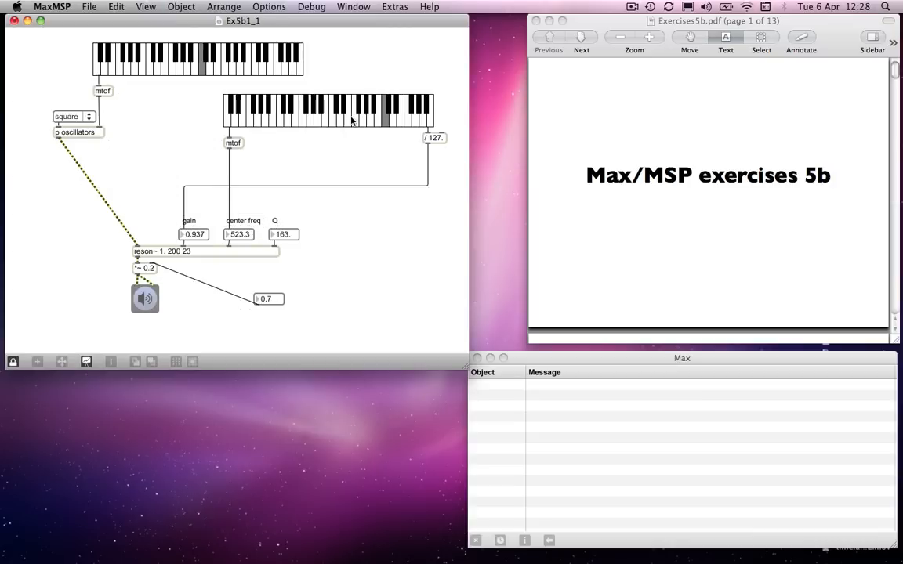
# Play lower-keyboard notes retuning the filter to 261.6, then 349.2, then back to 261.6
pyautogui.click(341, 119)
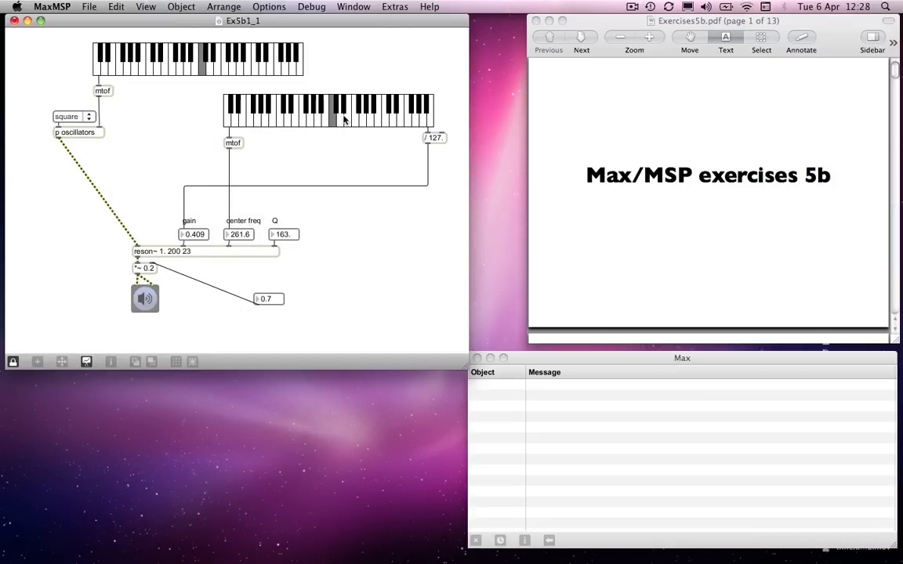
pyautogui.click(346, 116)
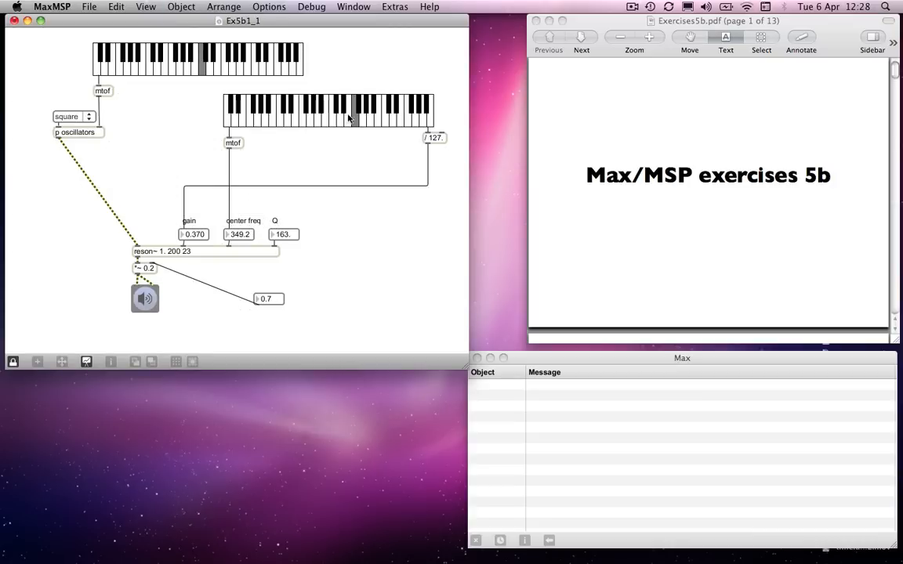
pyautogui.click(326, 117)
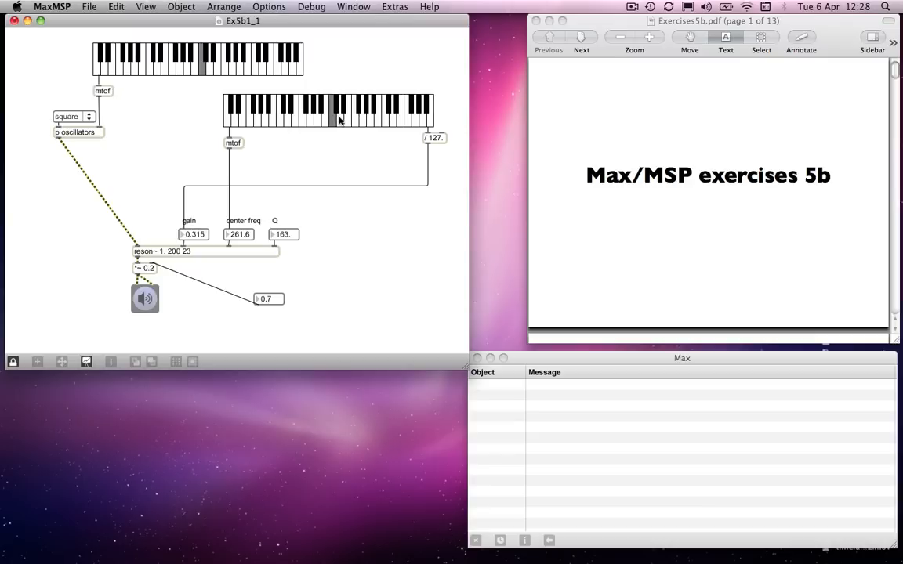
pyautogui.moveTo(341, 121)
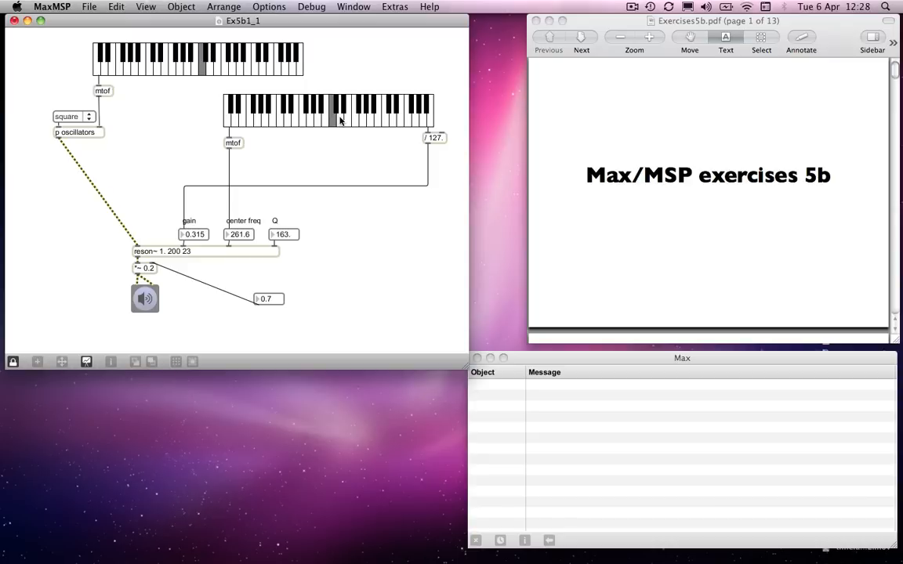
pyautogui.moveTo(205, 65)
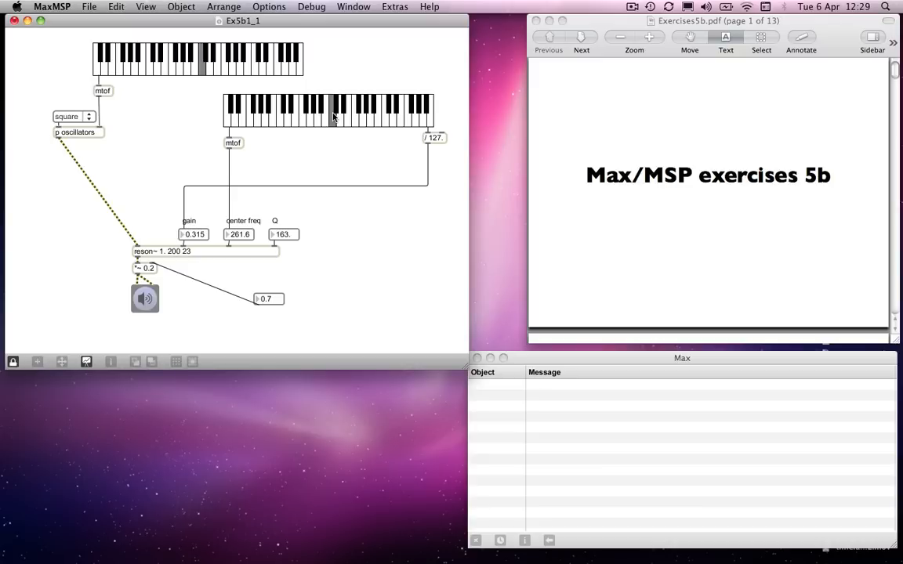
pyautogui.moveTo(338, 117)
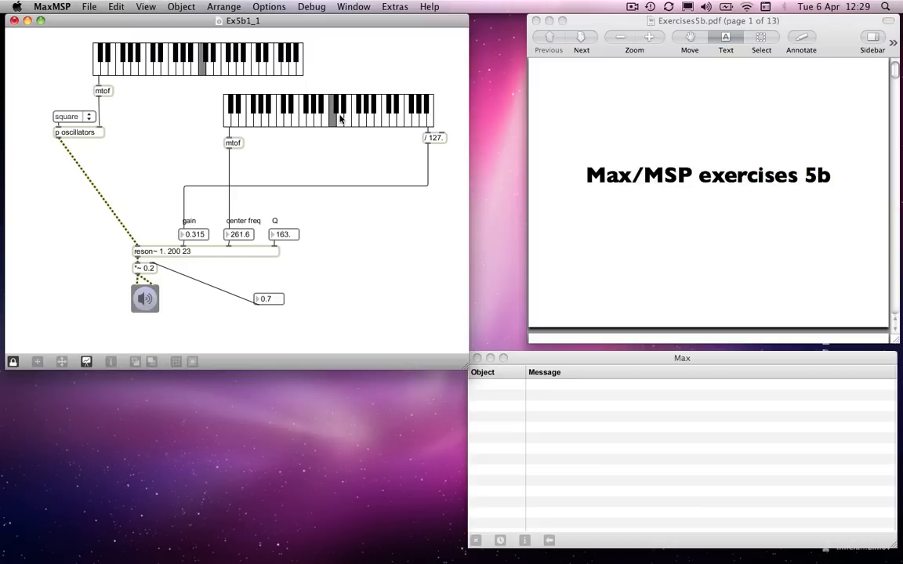
# Play notes sweeping the filter through 293.7, 523.3, 130.8 and back to 261.6
pyautogui.click(337, 117)
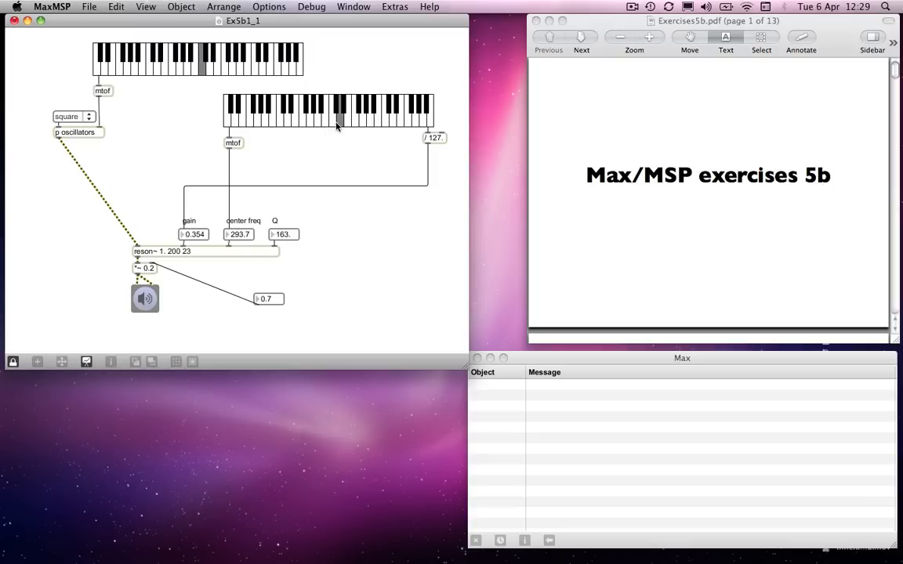
pyautogui.moveTo(340, 124)
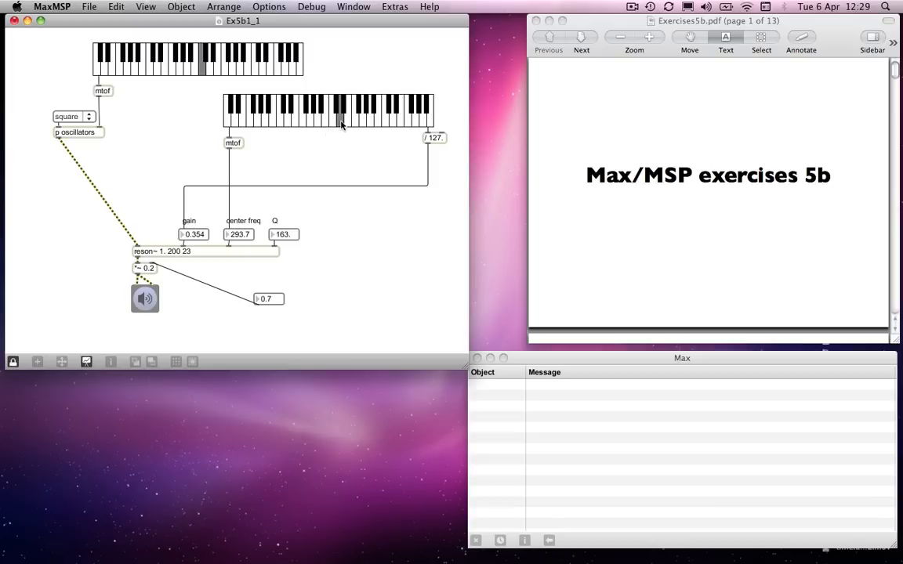
pyautogui.moveTo(340, 119)
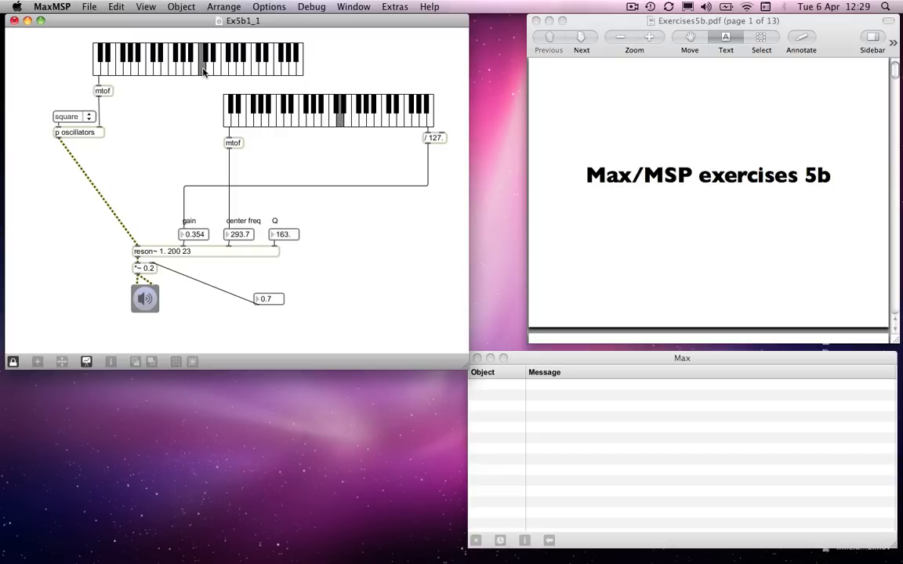
pyautogui.moveTo(379, 124)
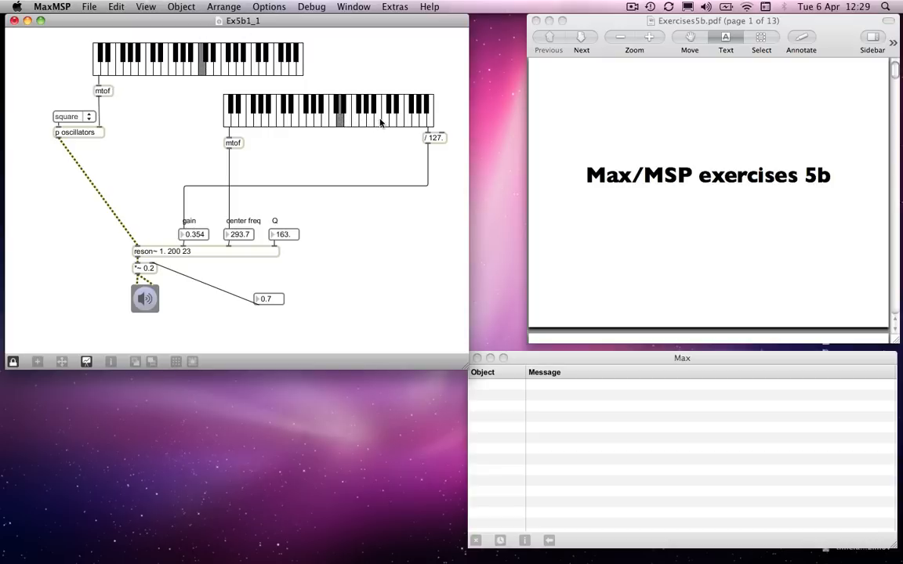
pyautogui.click(384, 117)
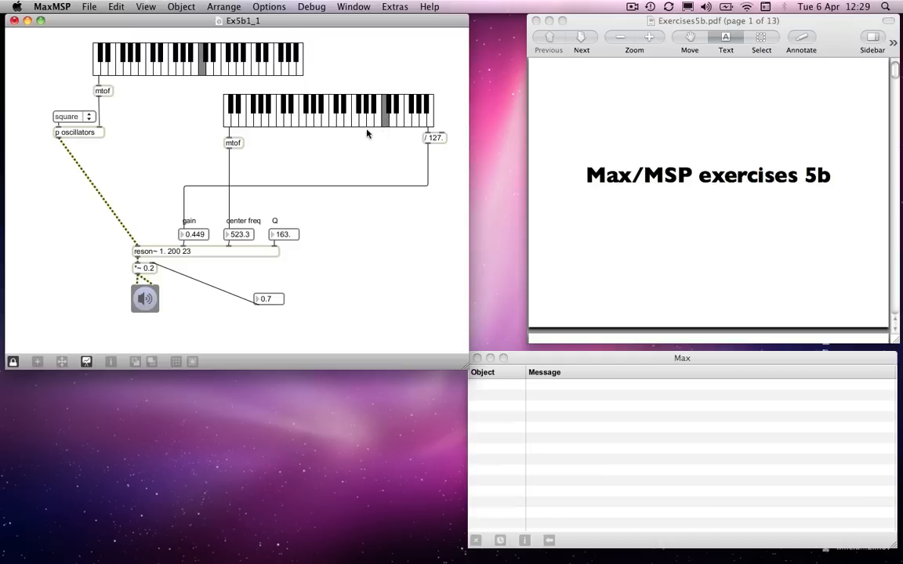
pyautogui.moveTo(337, 116)
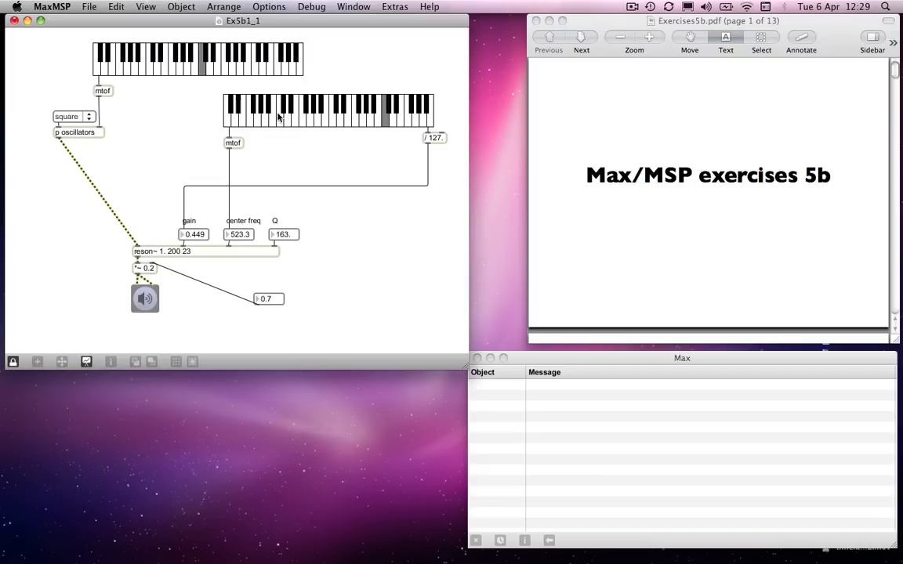
pyautogui.click(279, 116)
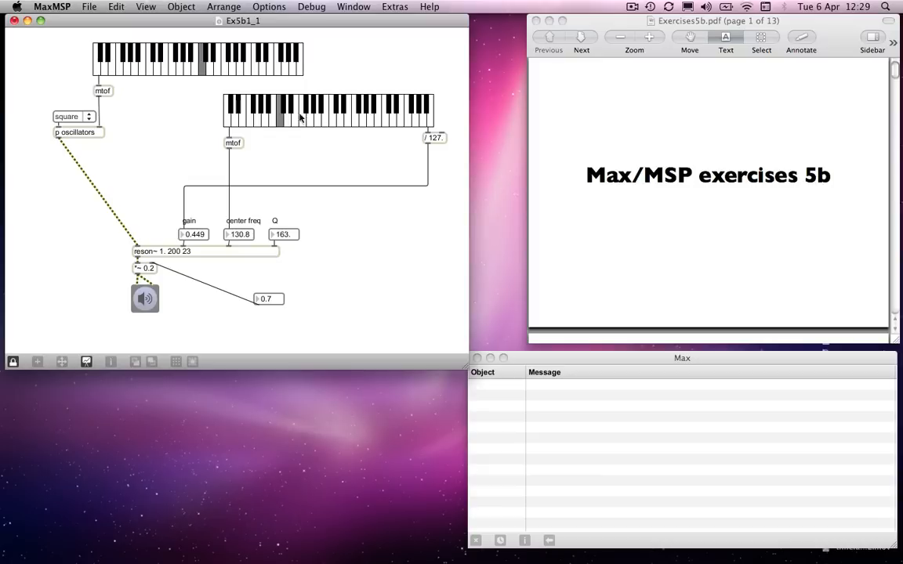
pyautogui.click(384, 118)
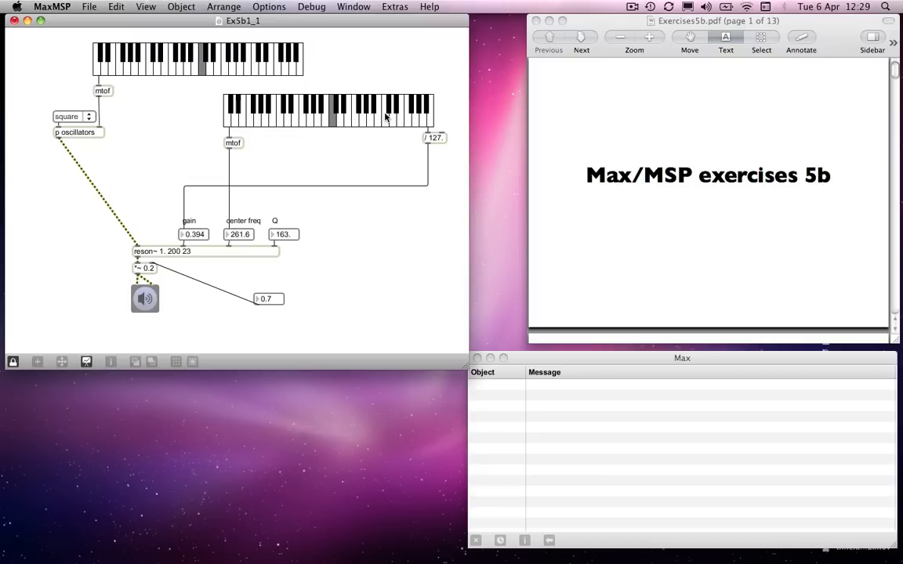
pyautogui.click(382, 113)
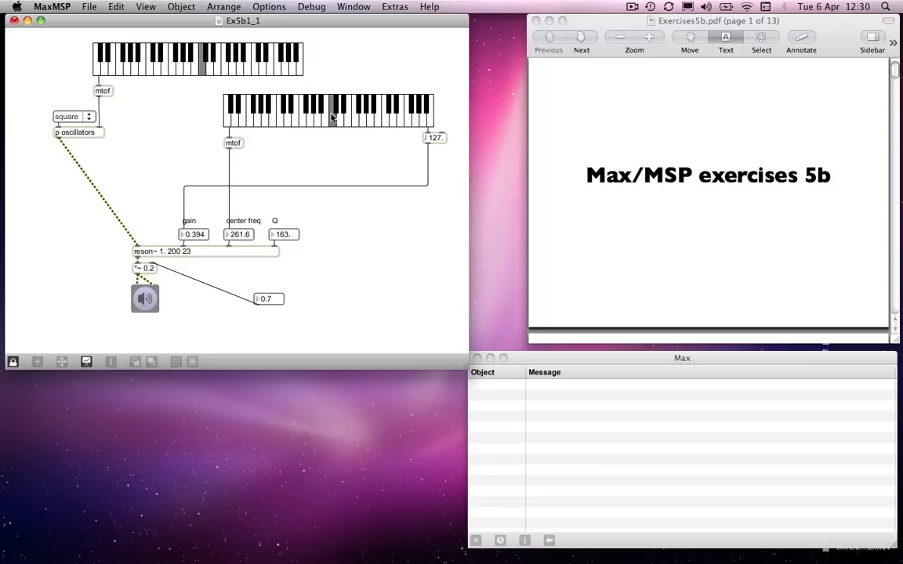
pyautogui.moveTo(332, 122)
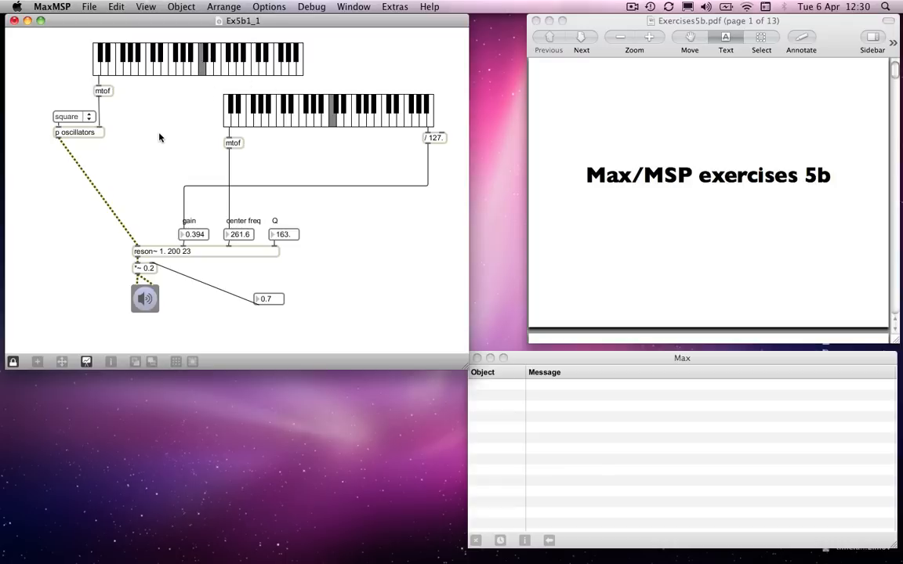
pyautogui.moveTo(135, 216)
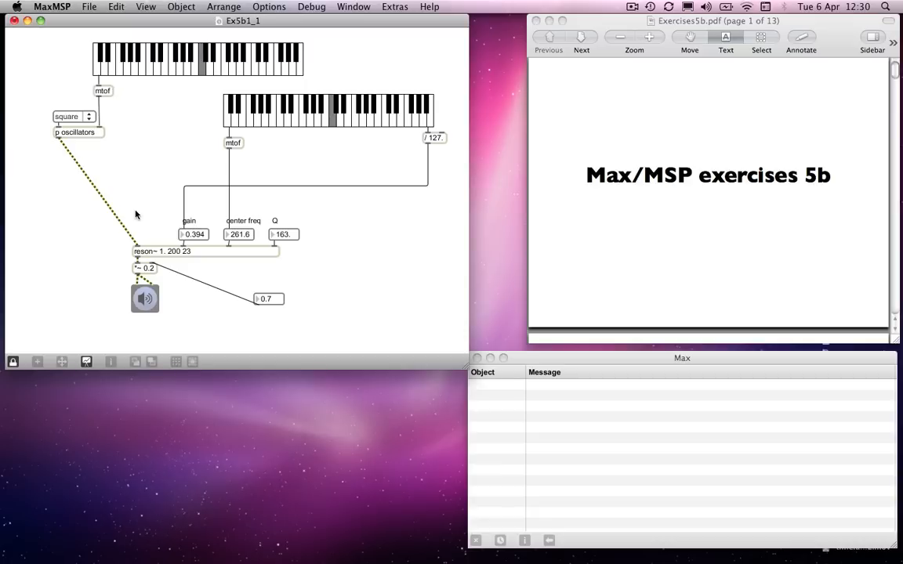
pyautogui.moveTo(309, 154)
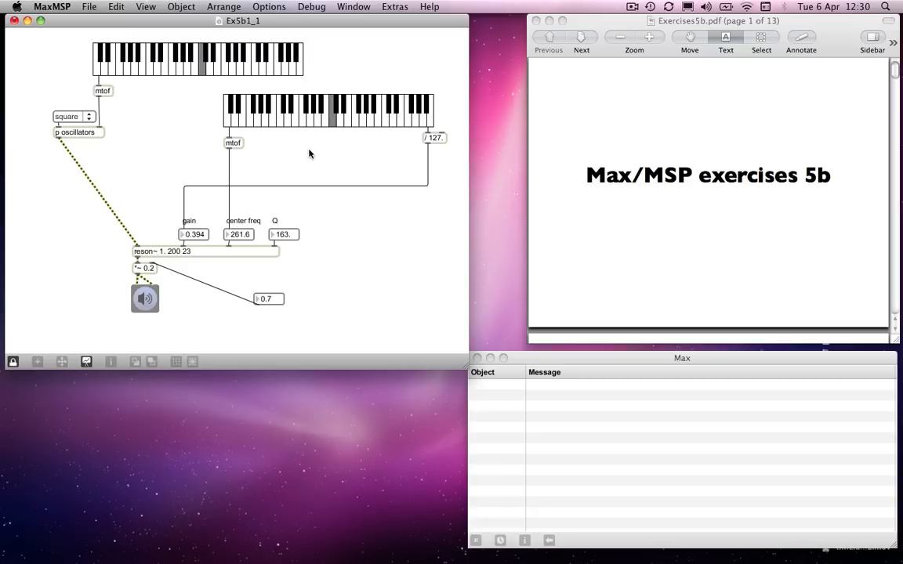
pyautogui.moveTo(250, 117)
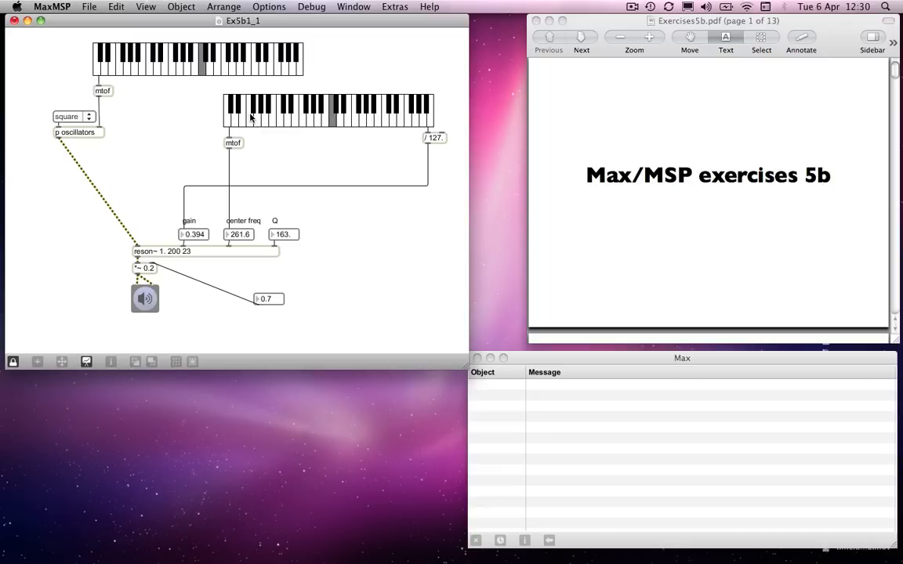
# Play a low note taking the filter to 98 Hz, then select the second kslider for deletion
pyautogui.click(254, 119)
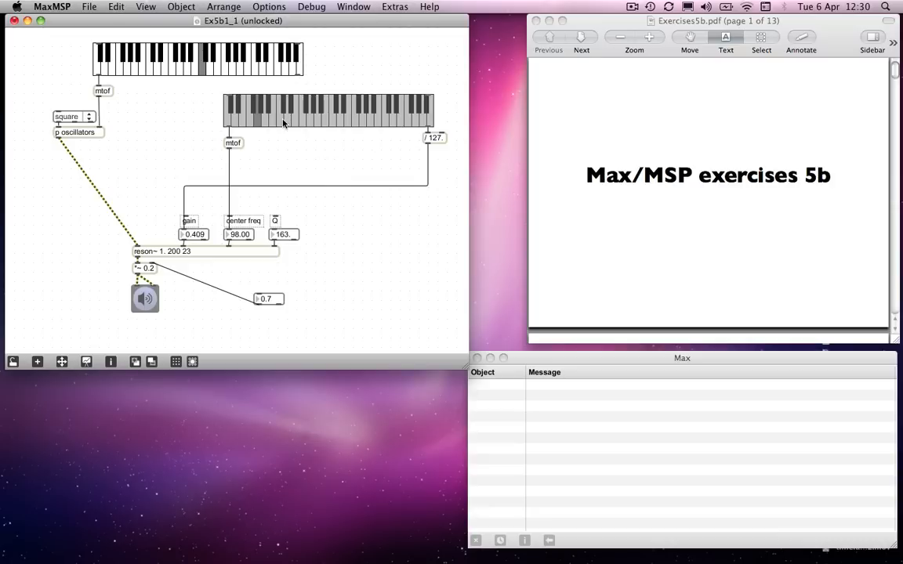
pyautogui.click(633, 6)
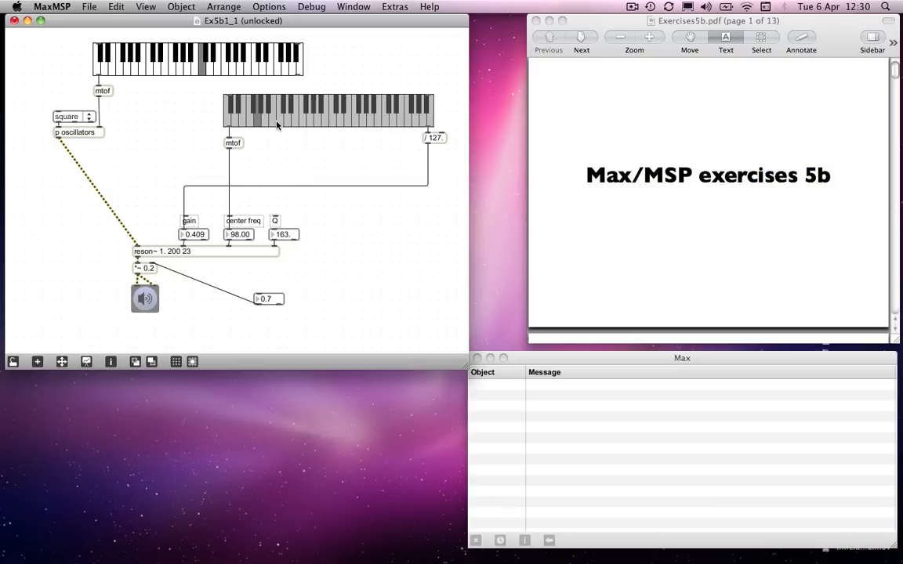
pyautogui.moveTo(219, 94)
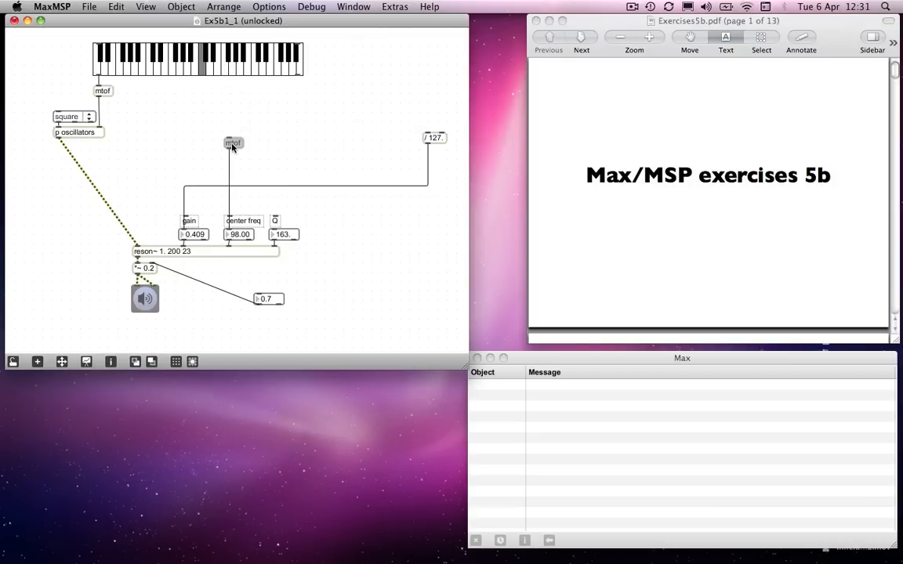
# Select the orphaned mtof and 127 number box left by the removed keyboard to delete them
pyautogui.click(232, 144)
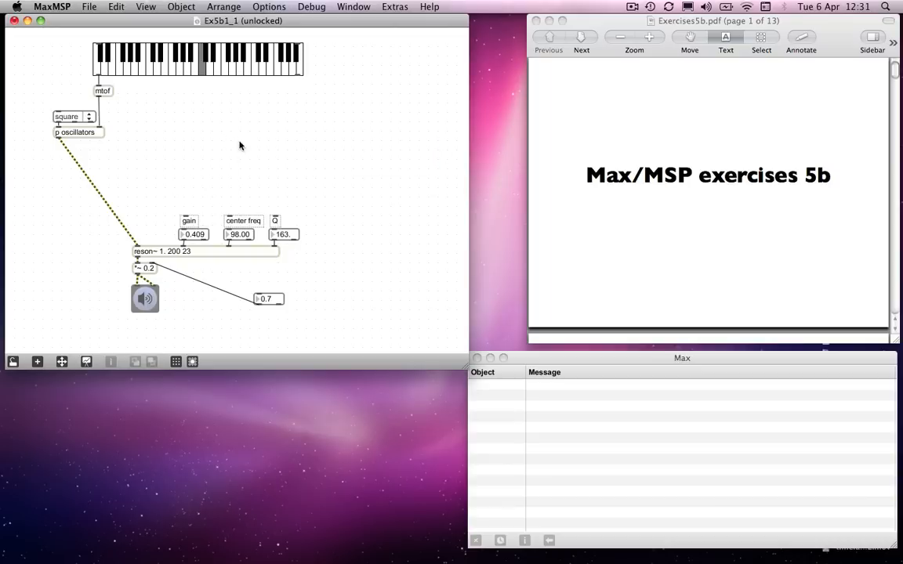
pyautogui.moveTo(100, 100)
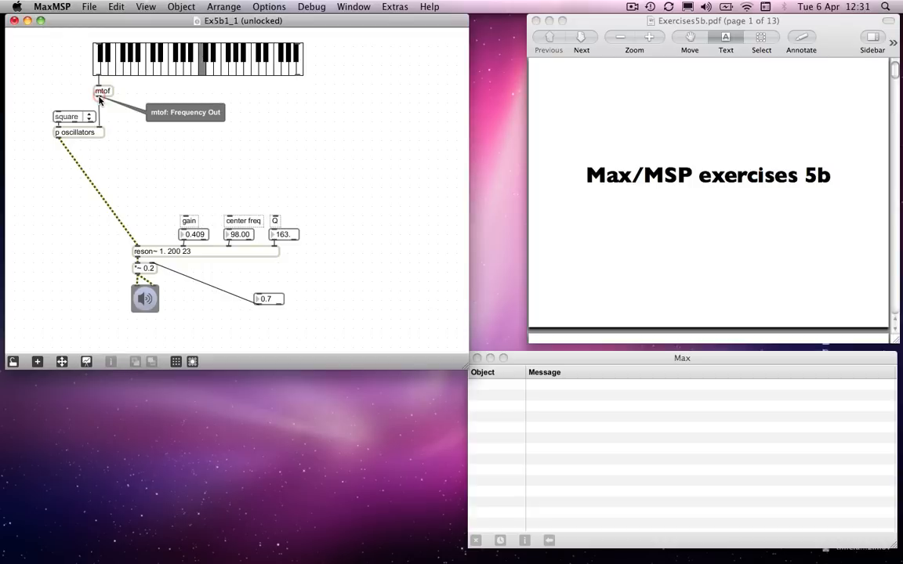
pyautogui.moveTo(178, 171)
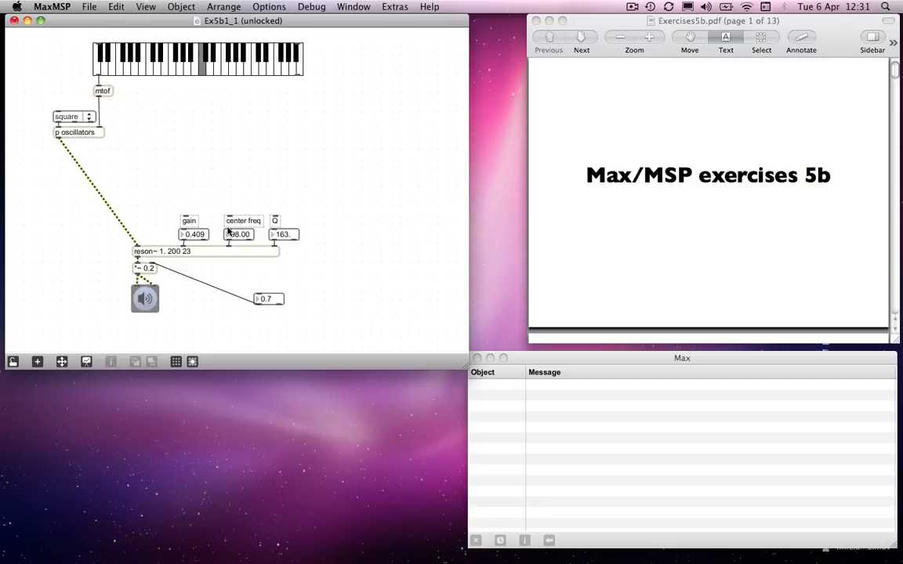
pyautogui.moveTo(100, 100)
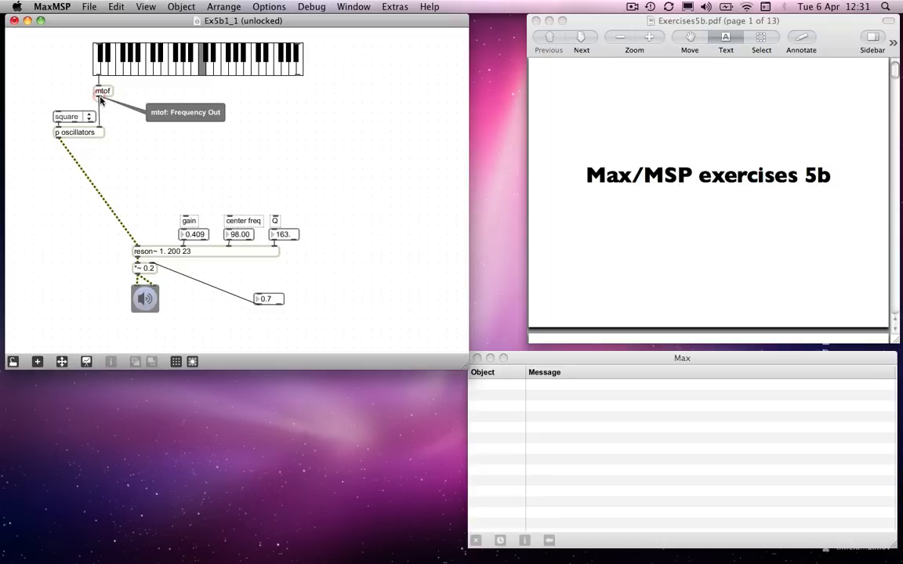
pyautogui.moveTo(101, 78)
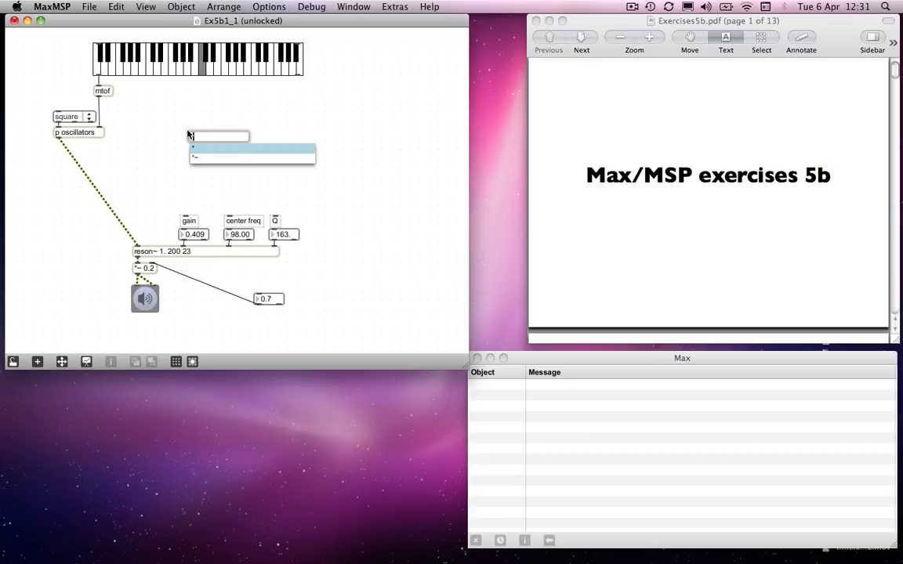
# Wire mtof into the new * object, its output into reson~ centre frequency, with a float box on its right inlet
pyautogui.click(198, 137)
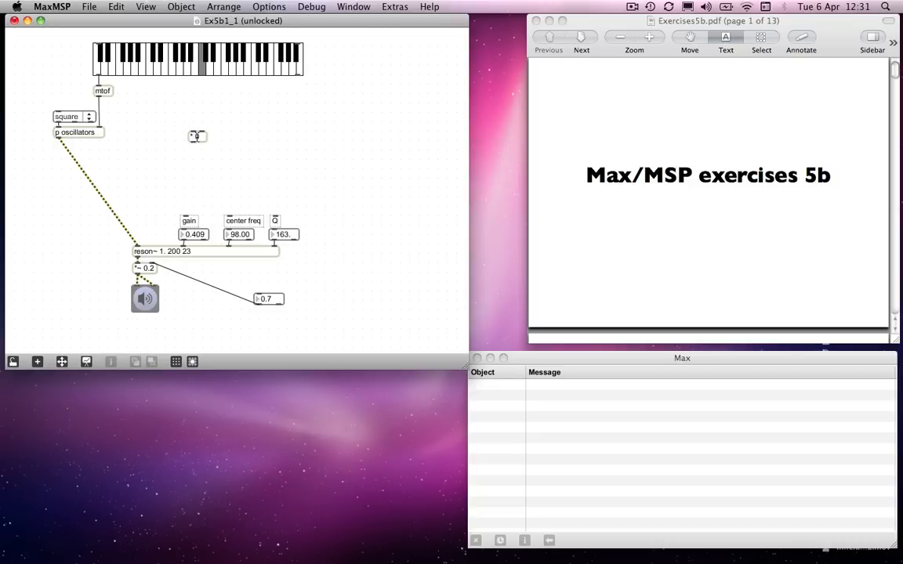
pyautogui.moveTo(100, 101)
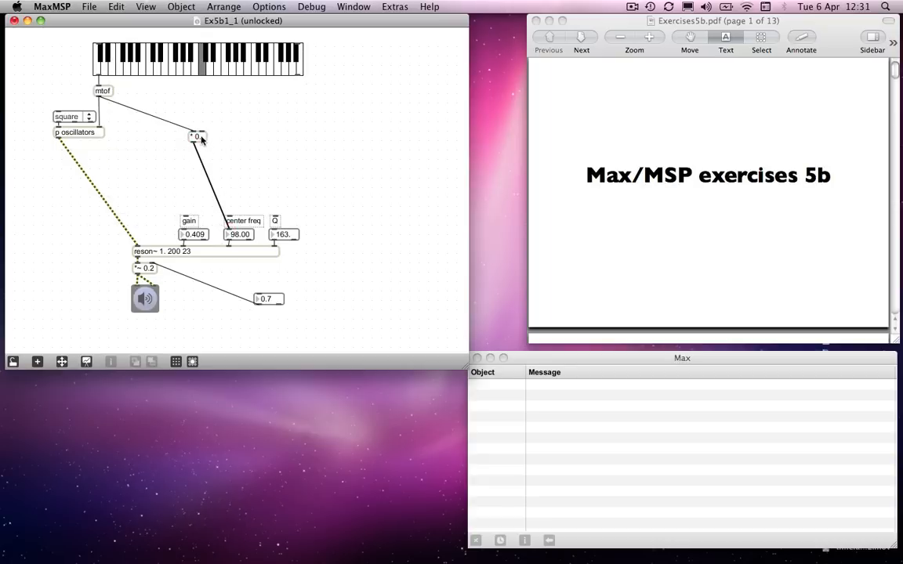
pyautogui.moveTo(196, 134); pyautogui.dragTo(233, 150)
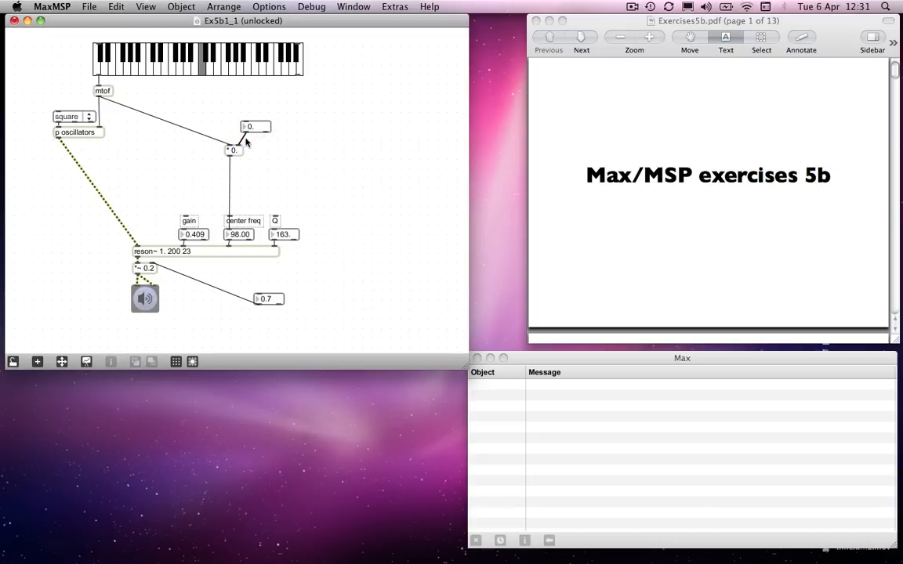
pyautogui.moveTo(256, 126); pyautogui.dragTo(248, 130)
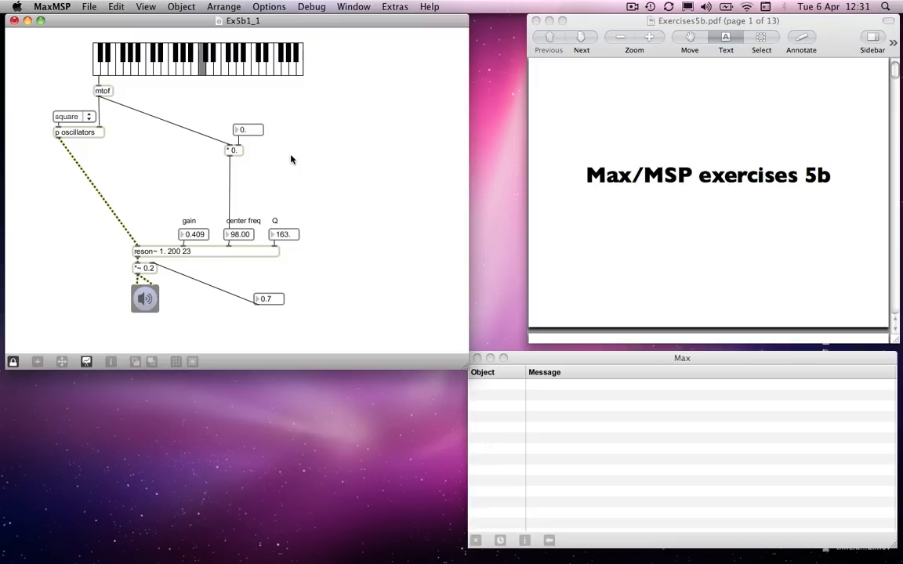
pyautogui.moveTo(144, 86)
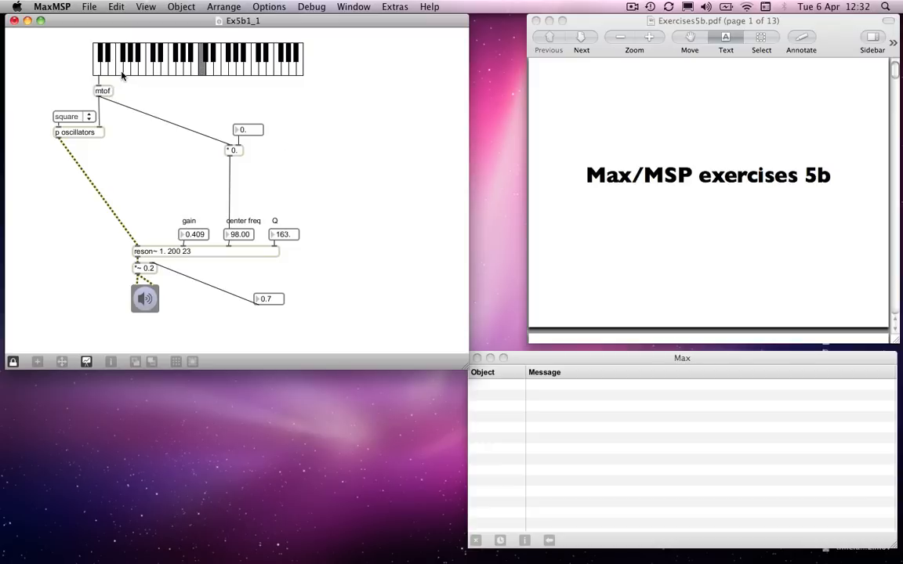
pyautogui.moveTo(103, 91)
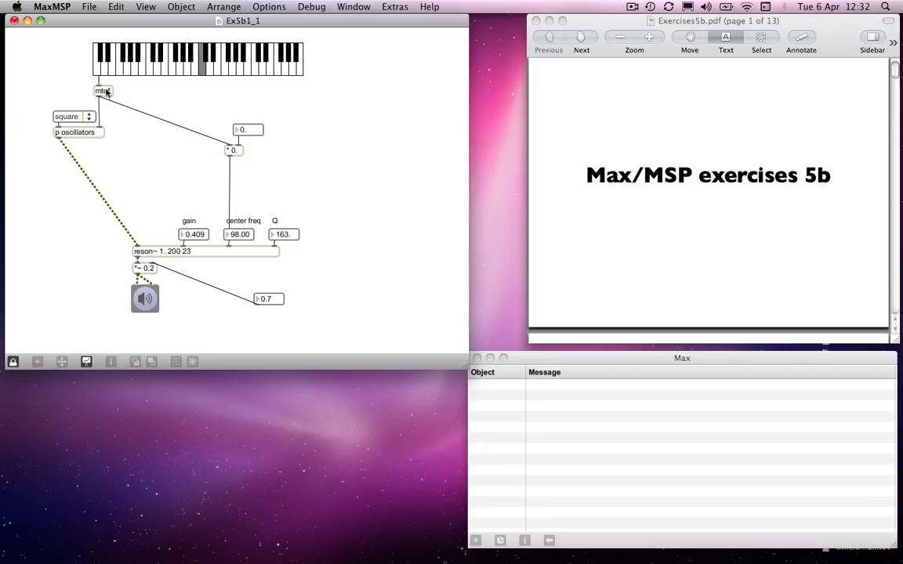
pyautogui.moveTo(238, 152)
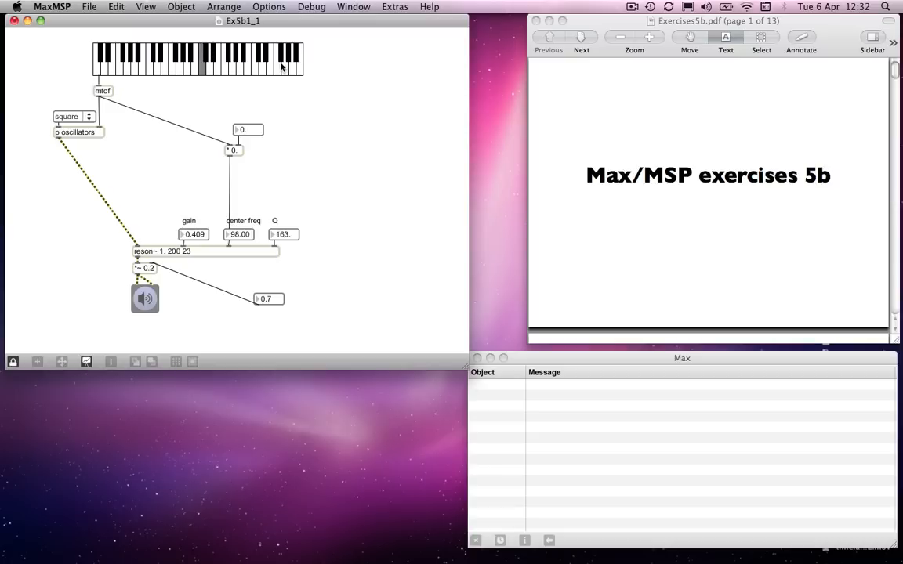
pyautogui.moveTo(232, 167)
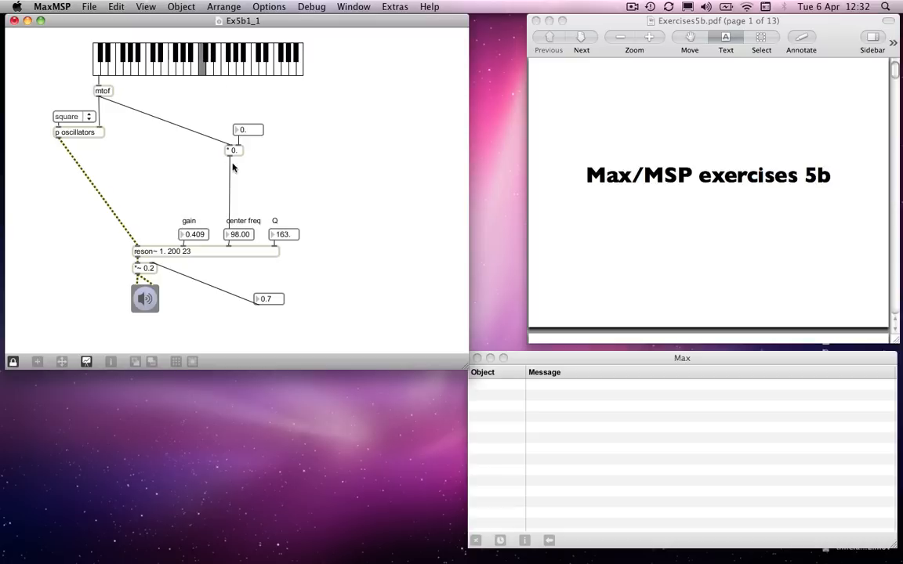